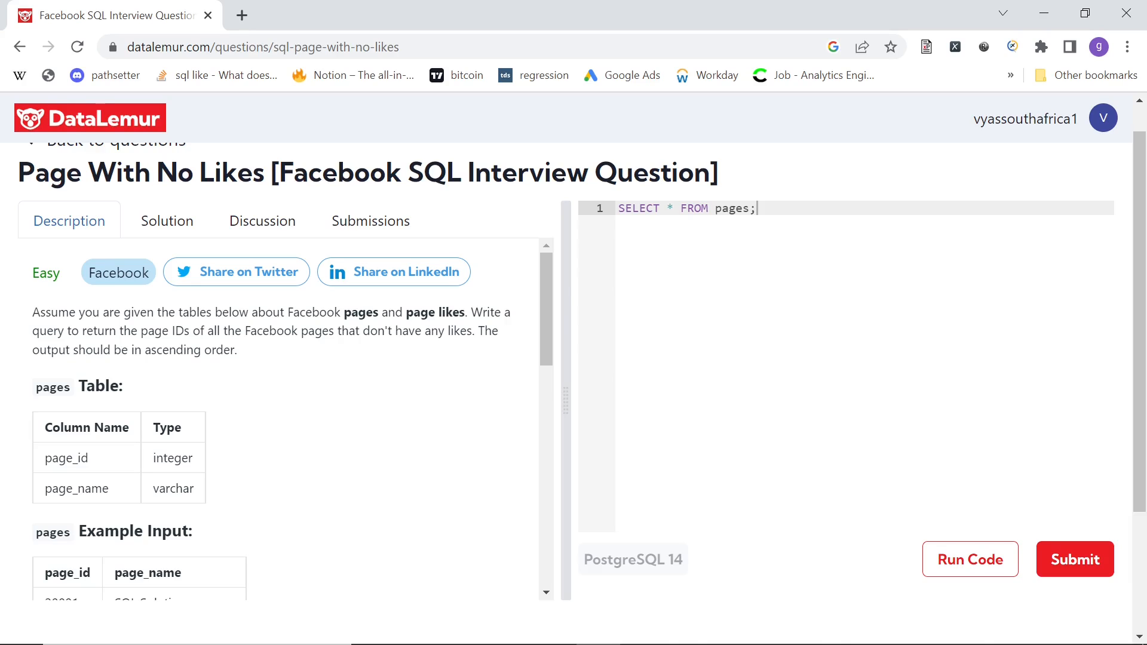
# Step: Review the problem statement and the pages / page_likes example tables, marking user 111 and its liked date
pyautogui.scroll(3)
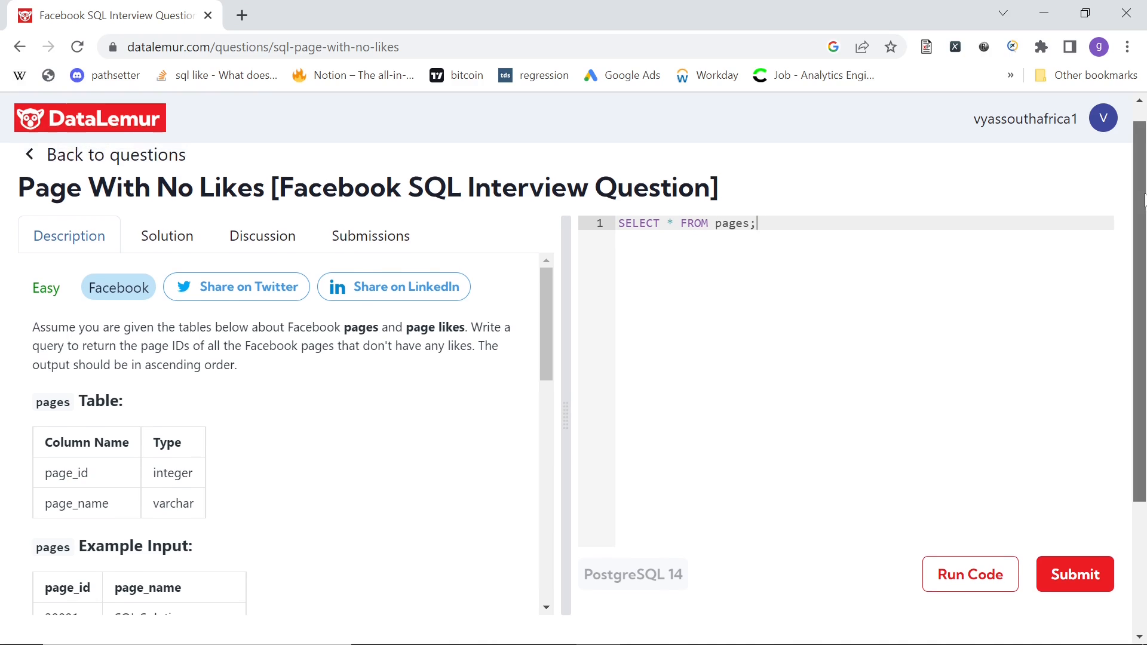
pyautogui.scroll(3)
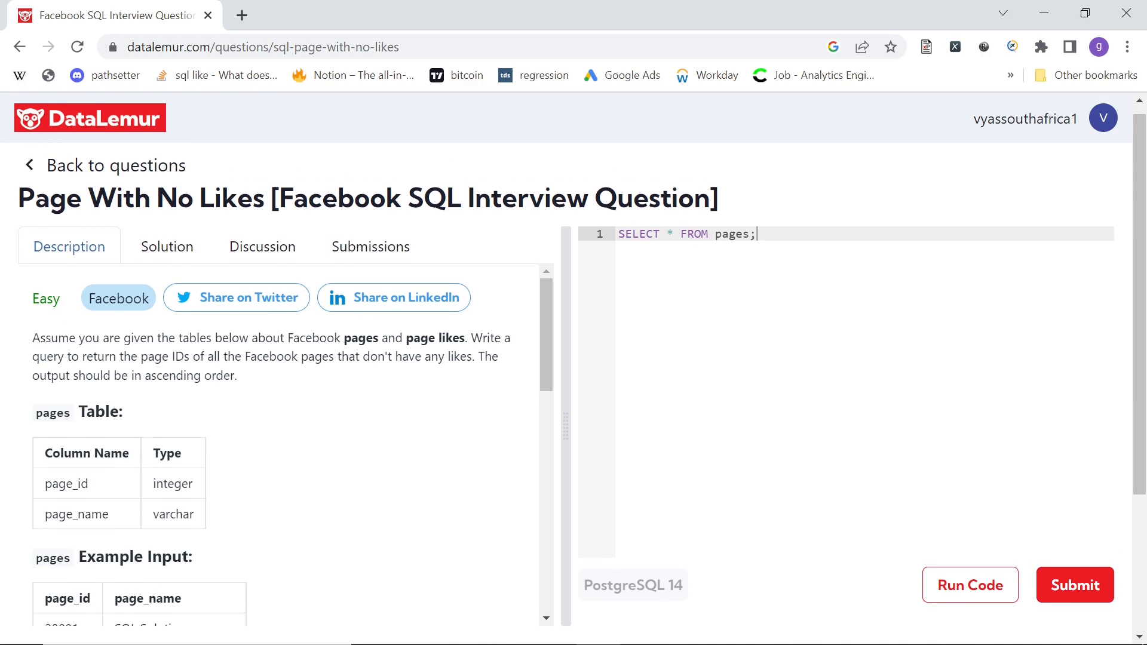
pyautogui.moveTo(113, 291)
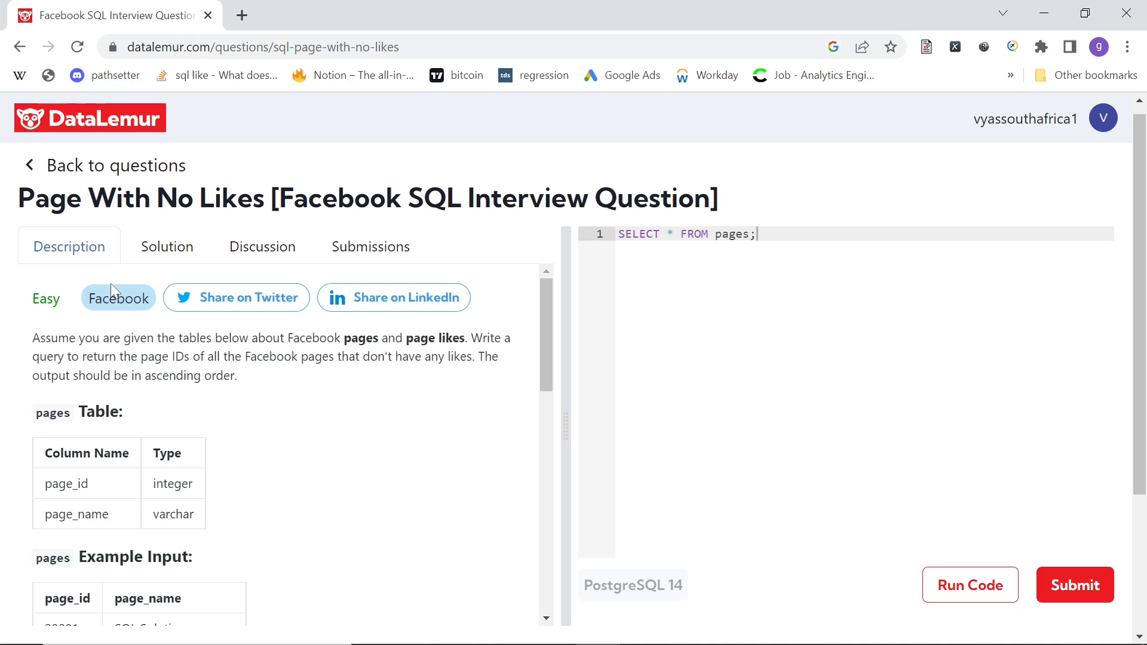
pyautogui.moveTo(365, 330)
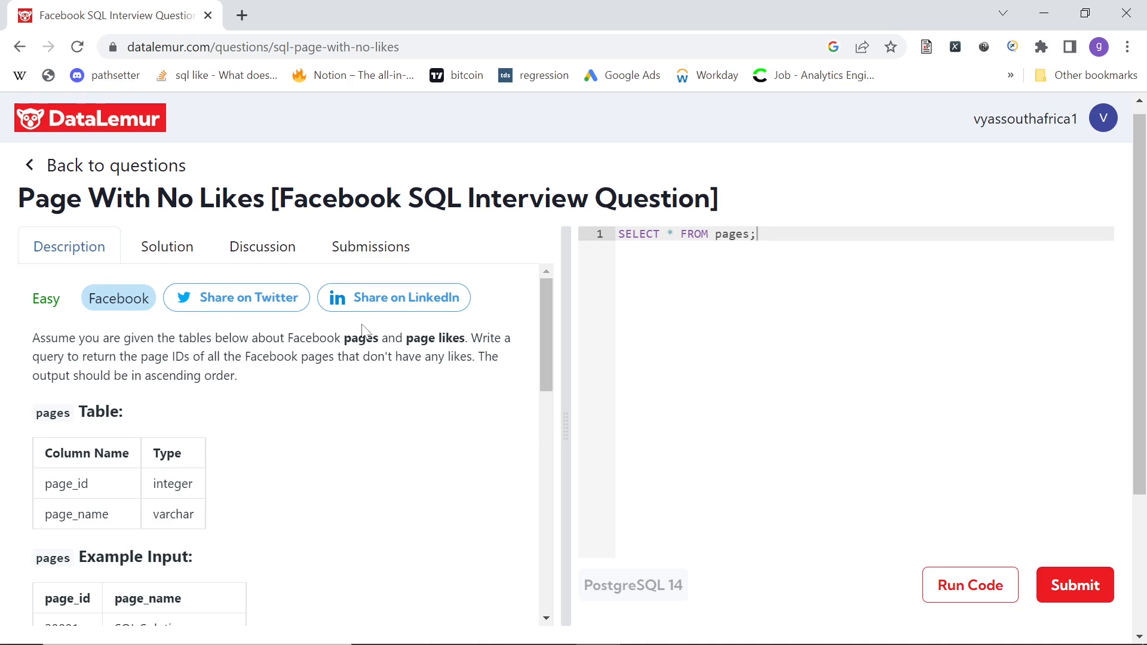
pyautogui.scroll(-3)
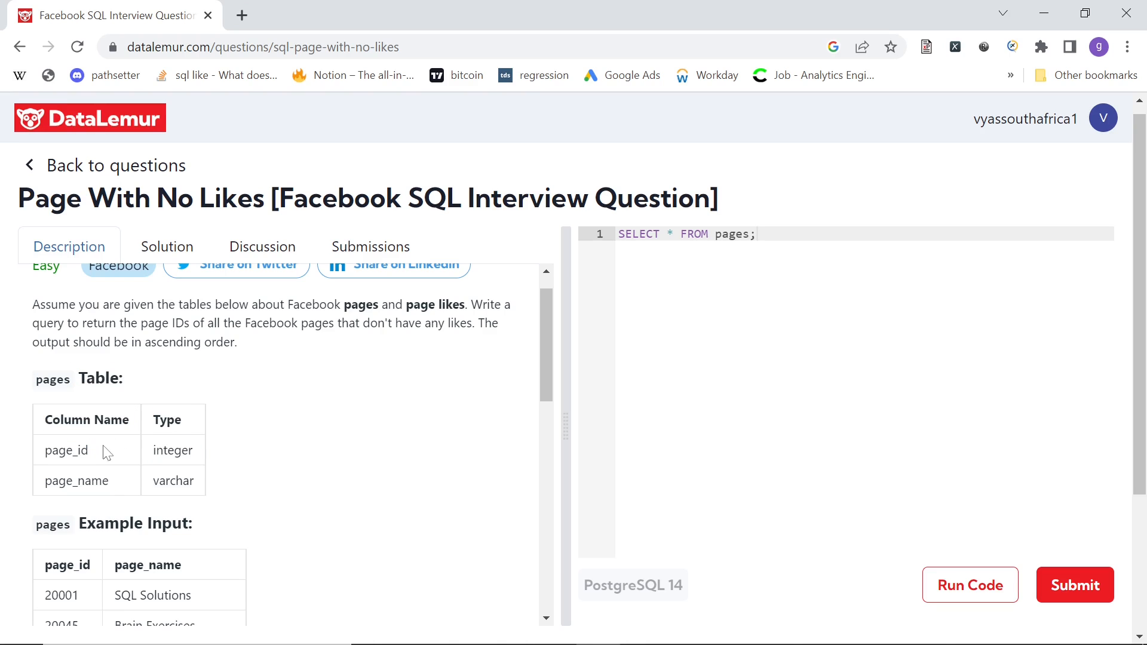
pyautogui.moveTo(540, 387)
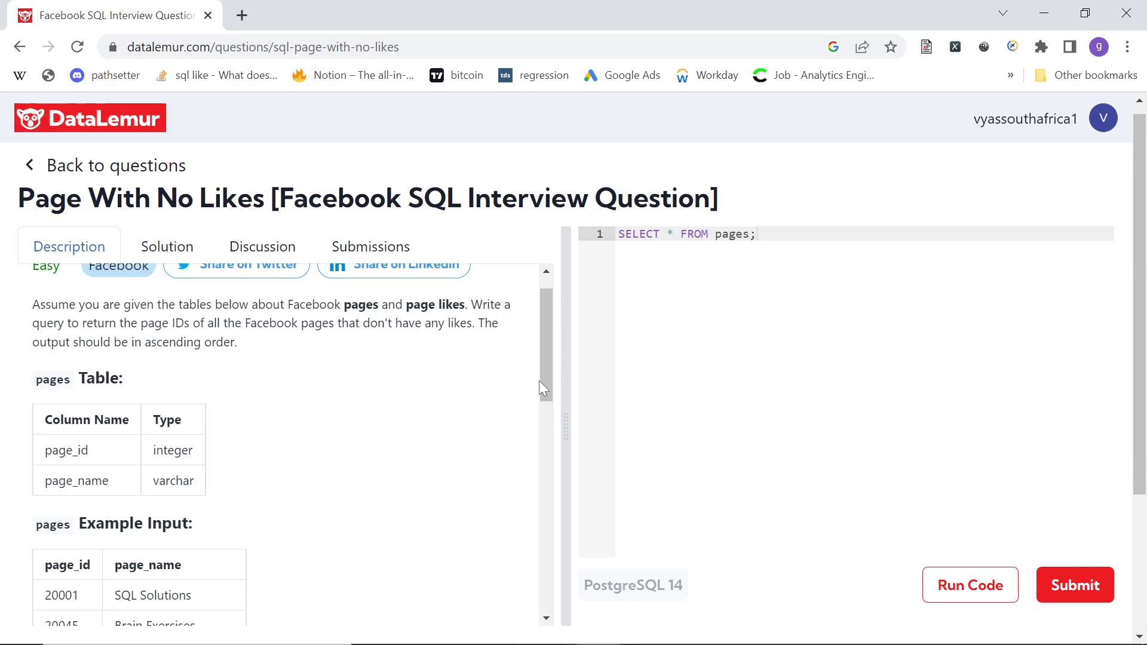
pyautogui.scroll(-3)
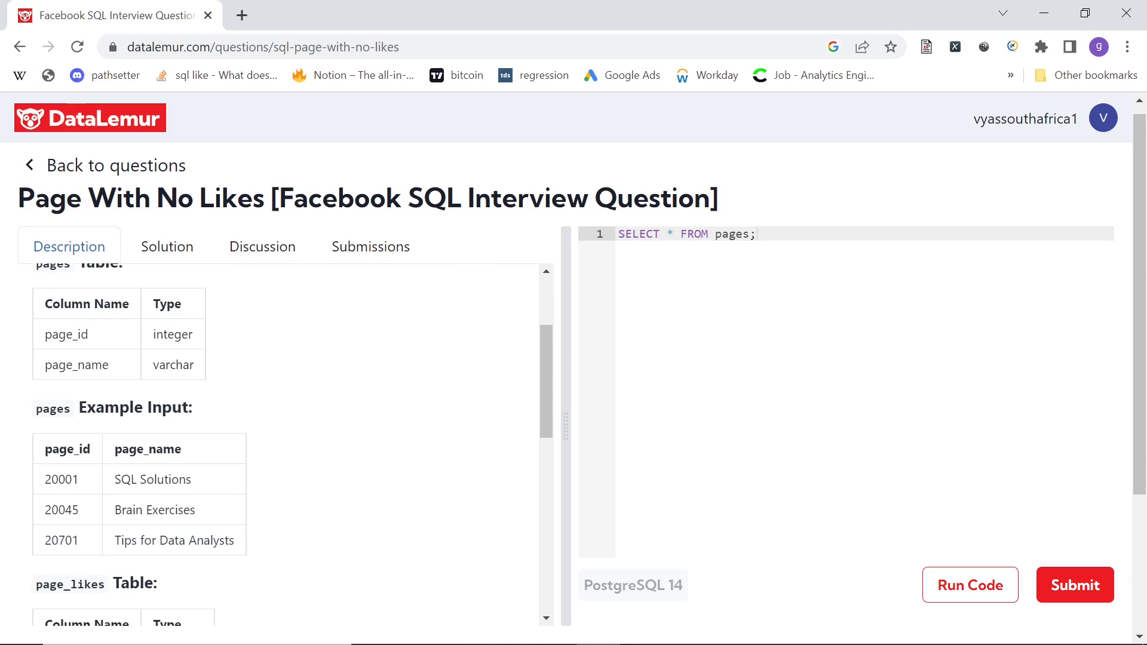
pyautogui.doubleClick(152, 479)
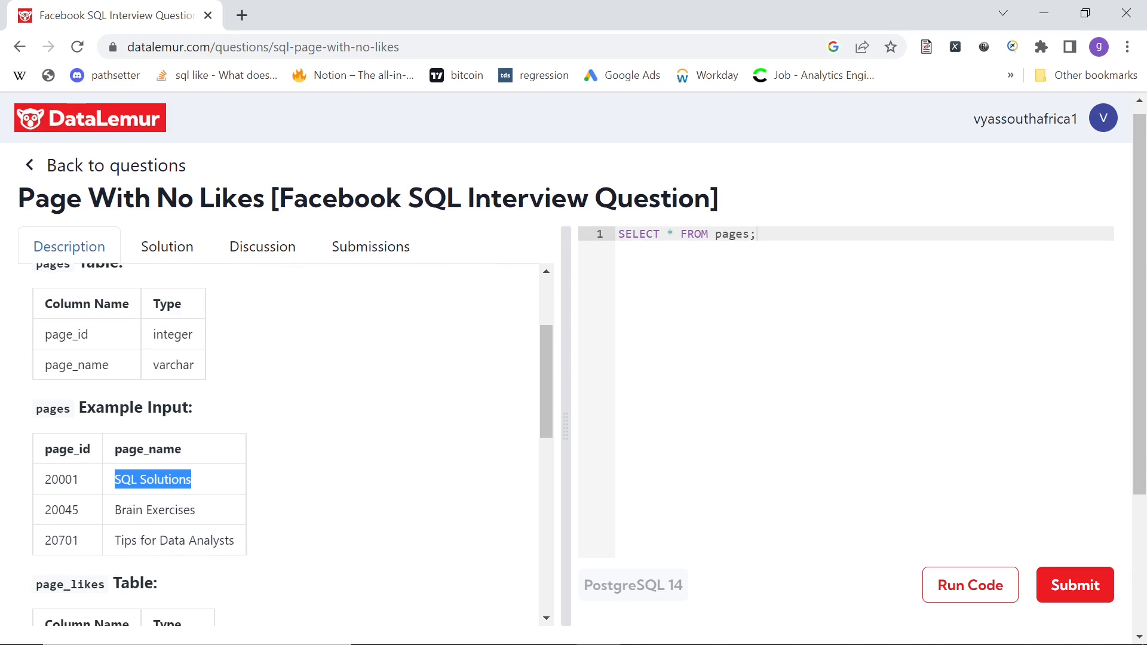
pyautogui.scroll(-3)
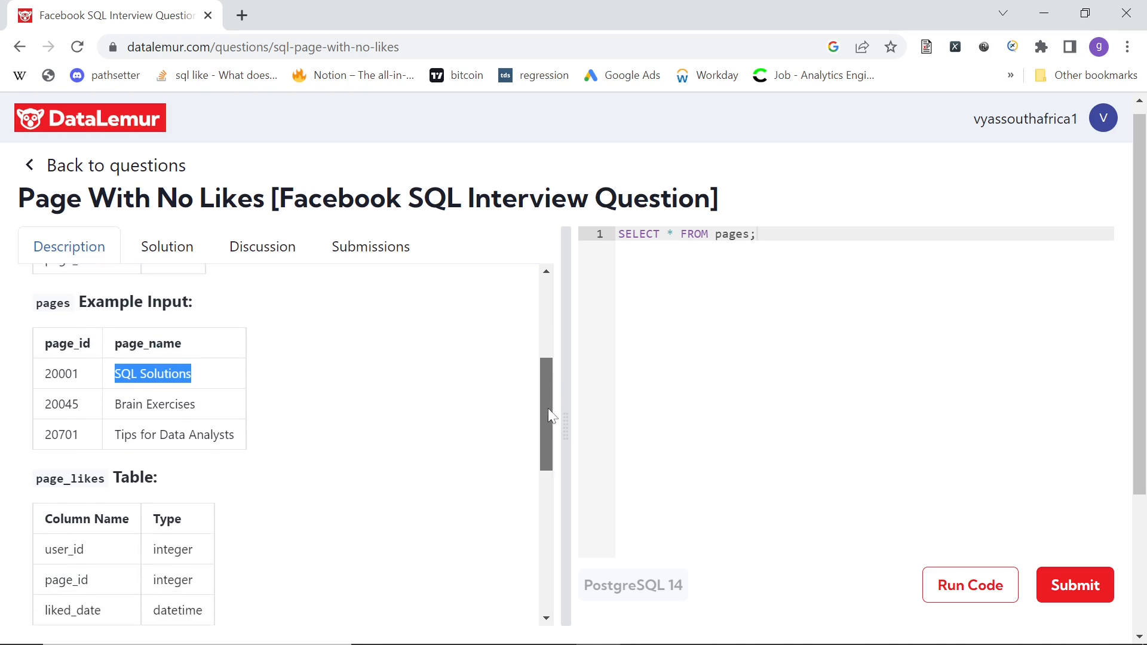
pyautogui.scroll(3)
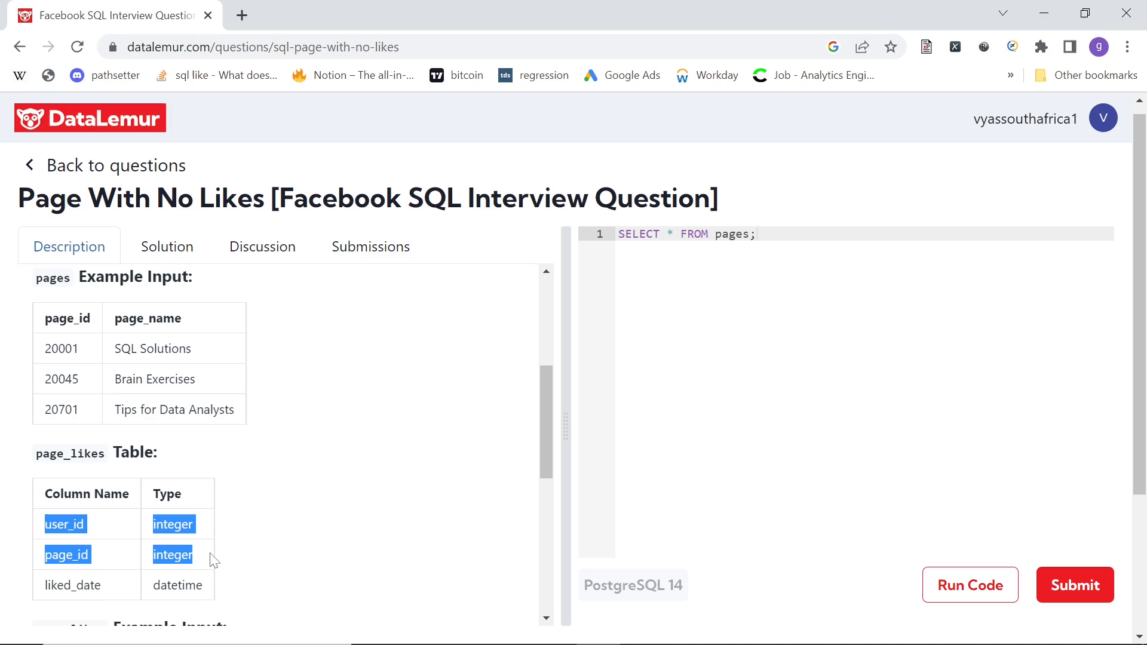
pyautogui.scroll(-3)
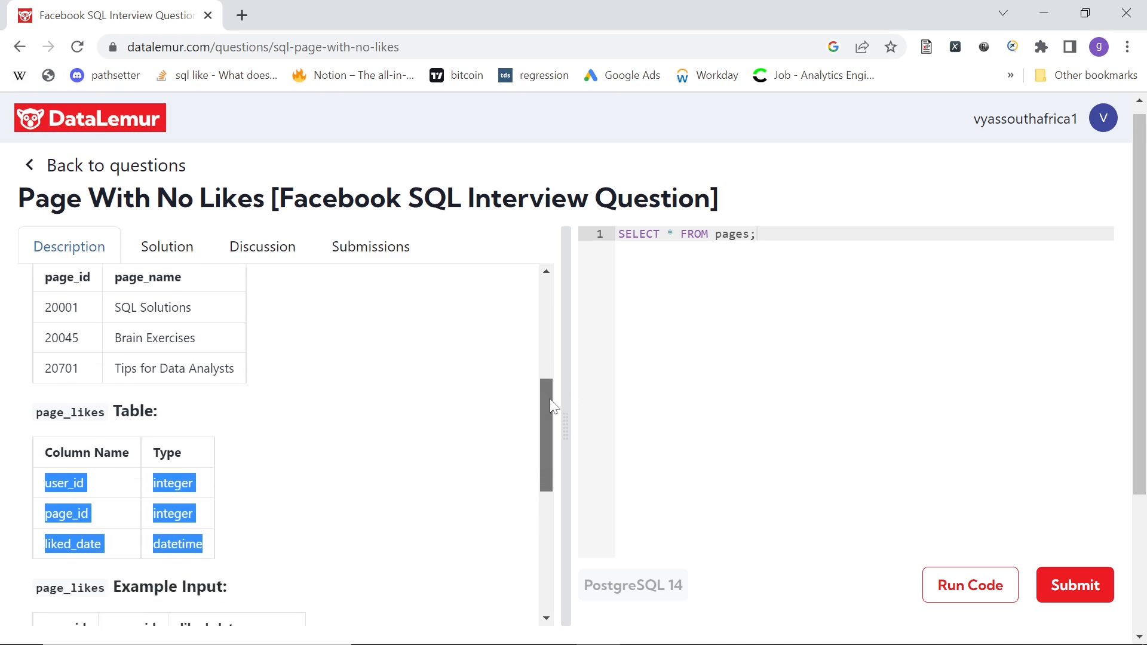
pyautogui.scroll(-3)
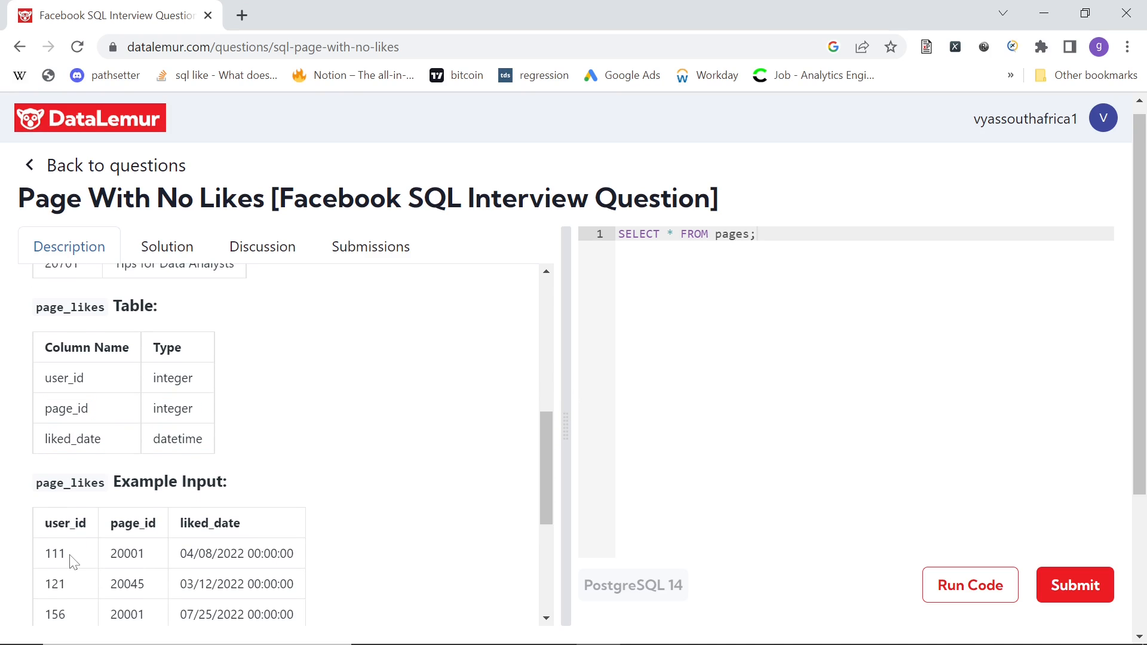
pyautogui.doubleClick(54, 553)
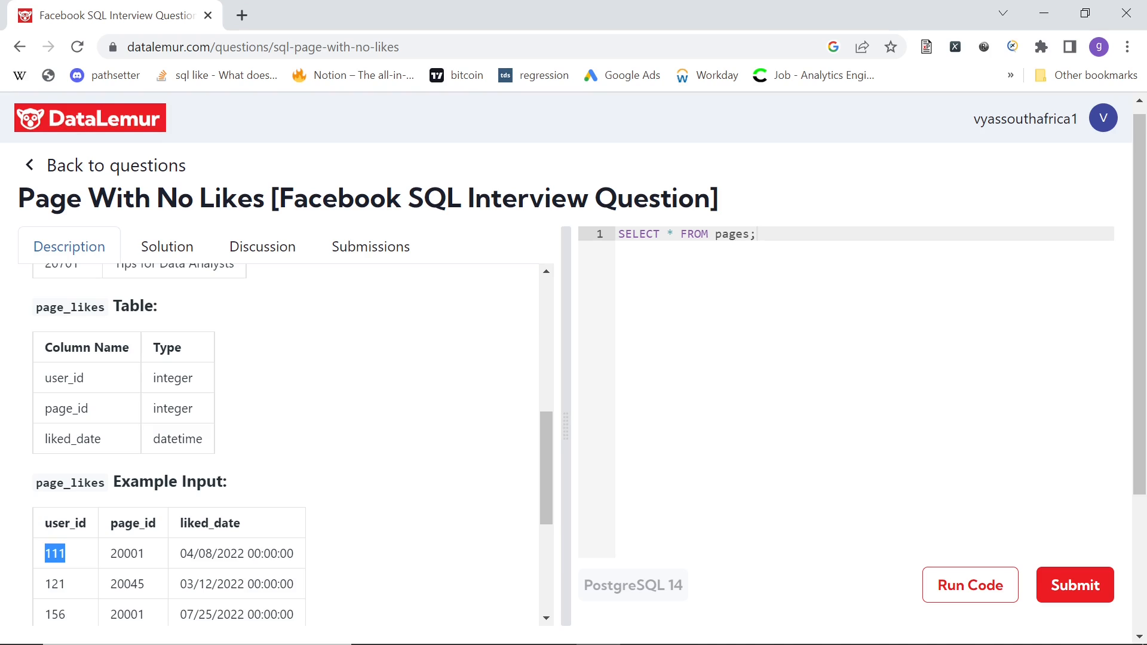
pyautogui.doubleClick(126, 553)
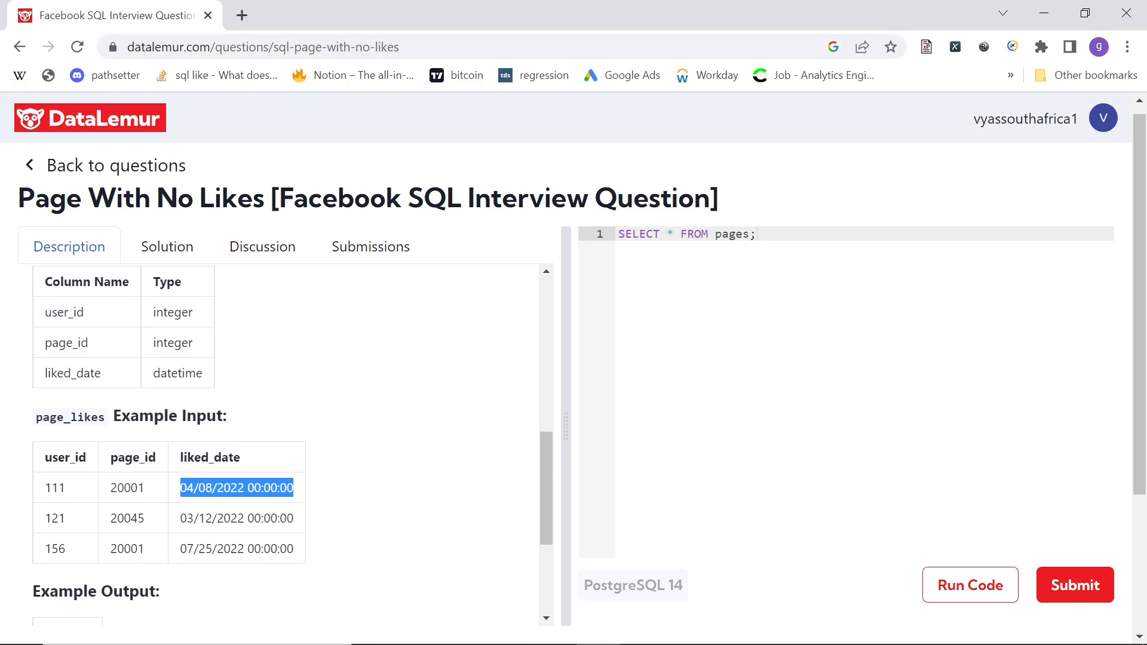
pyautogui.moveTo(544, 458)
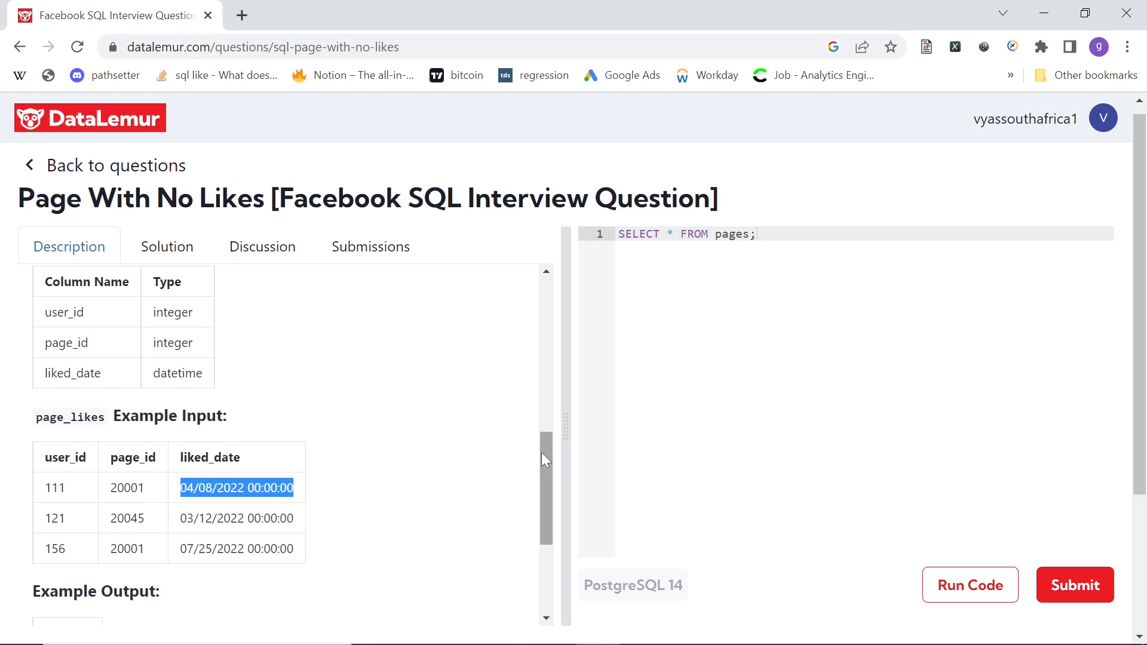
pyautogui.scroll(3)
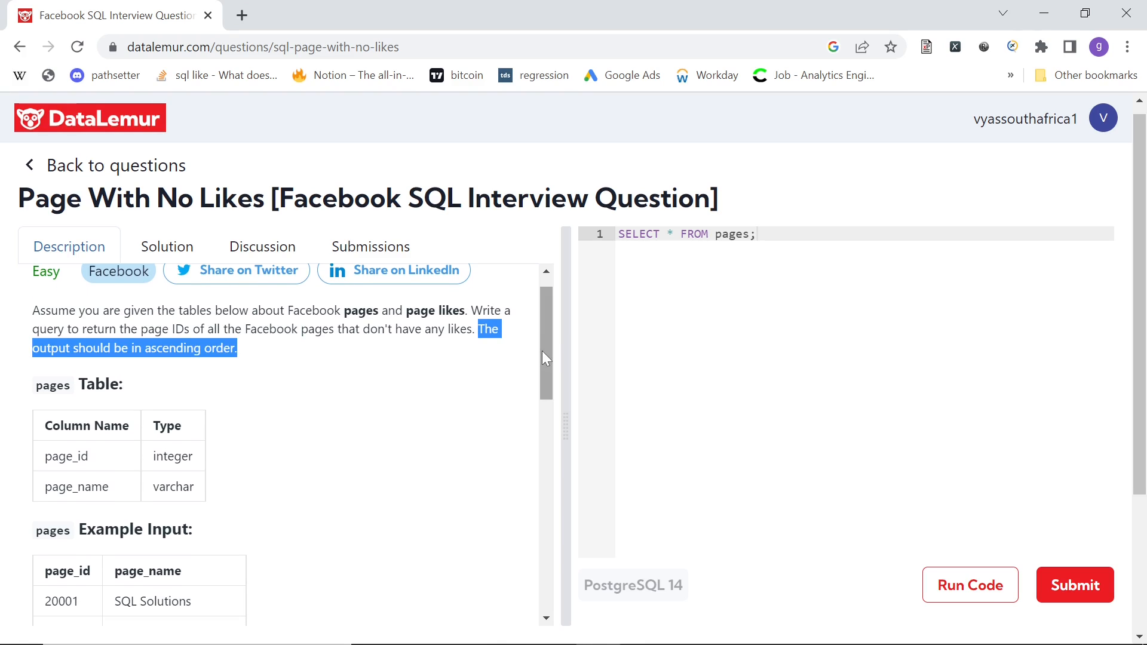
pyautogui.scroll(-3)
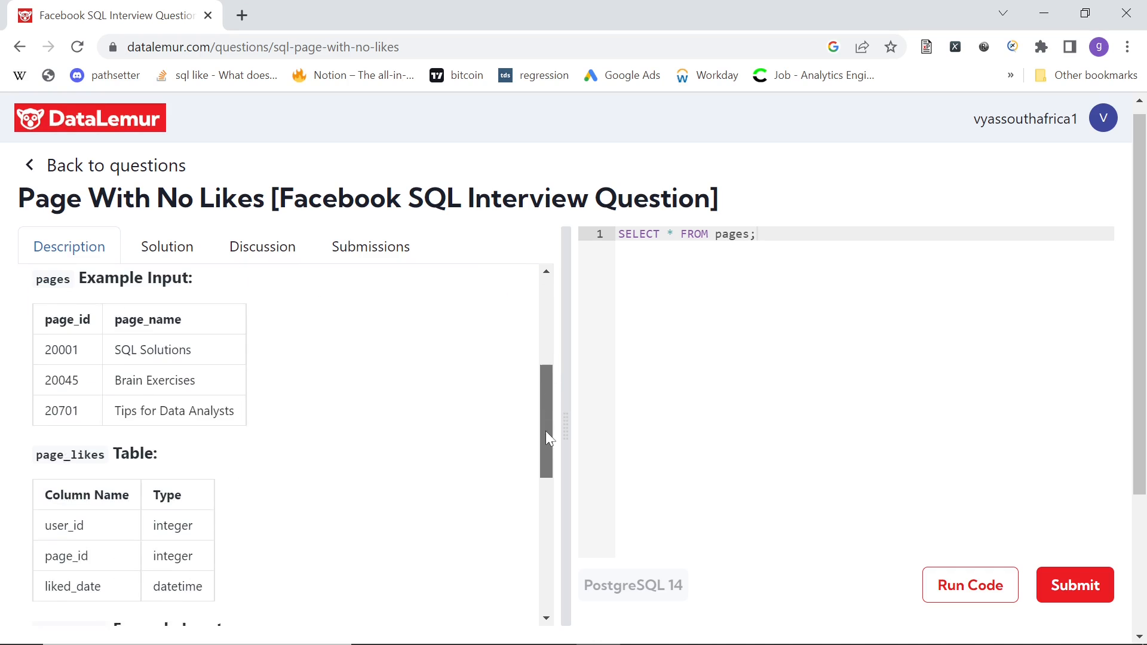
pyautogui.scroll(-3)
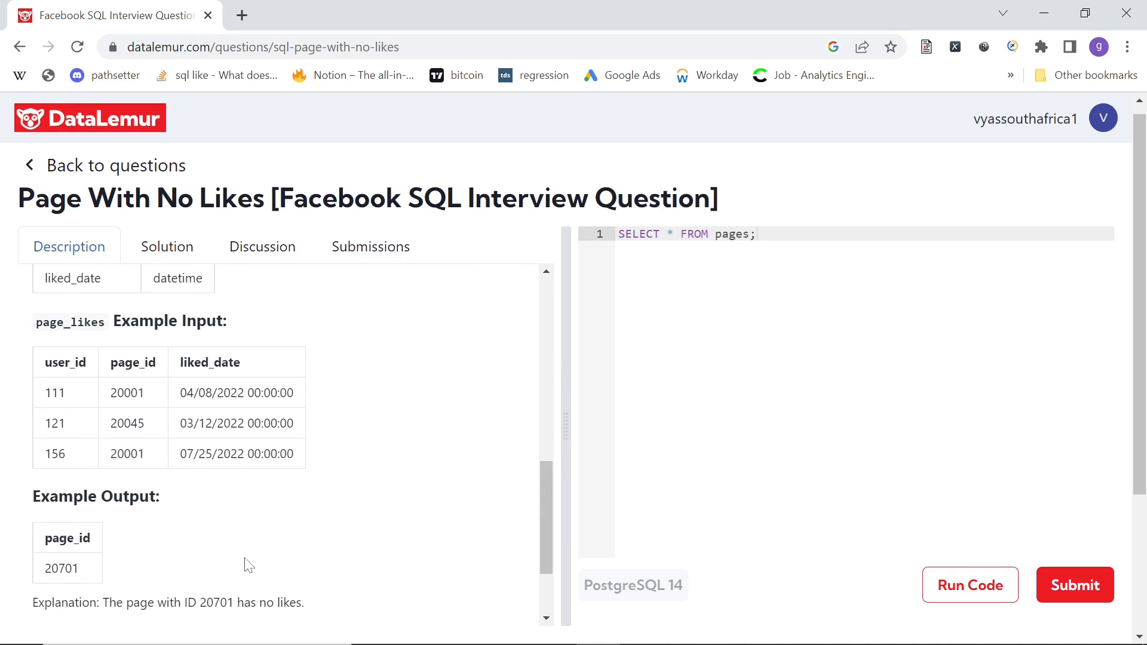
pyautogui.doubleClick(61, 569)
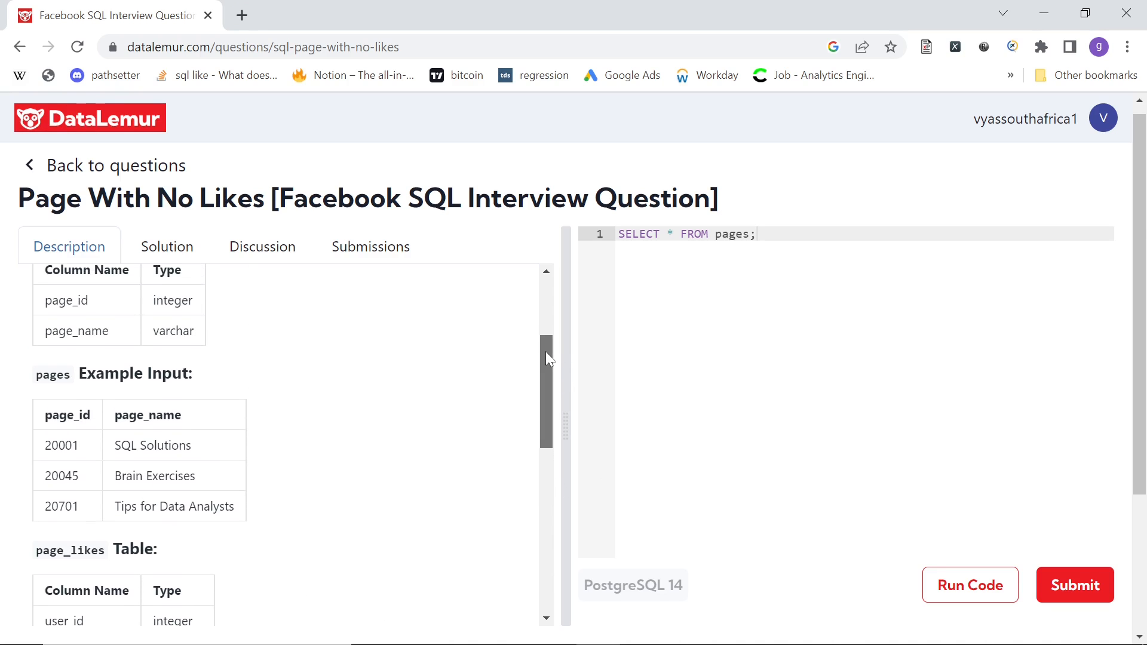
pyautogui.scroll(3)
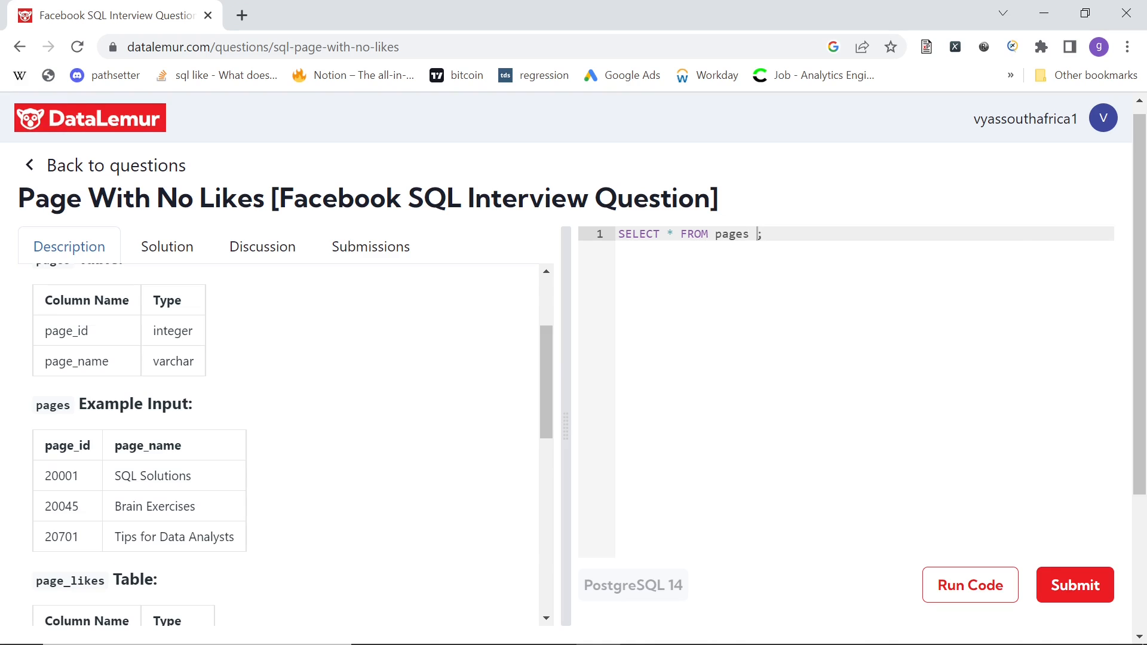
# Step: Alias pages as a and select a.page_id in the query
pyautogui.write('a')
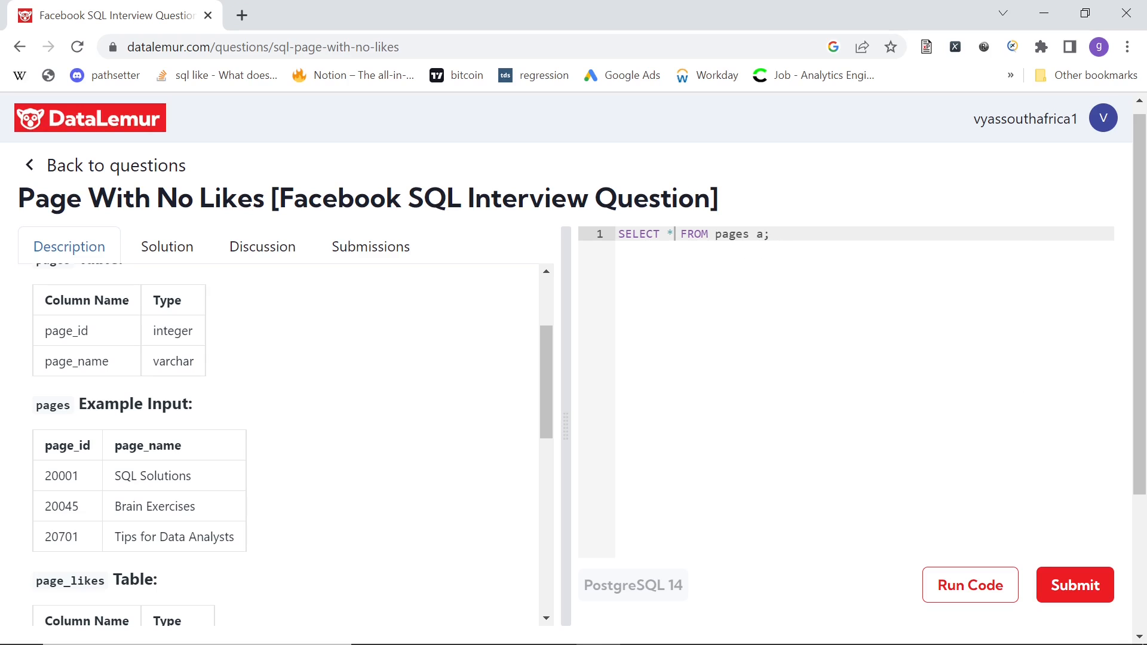
pyautogui.write('a.pag')
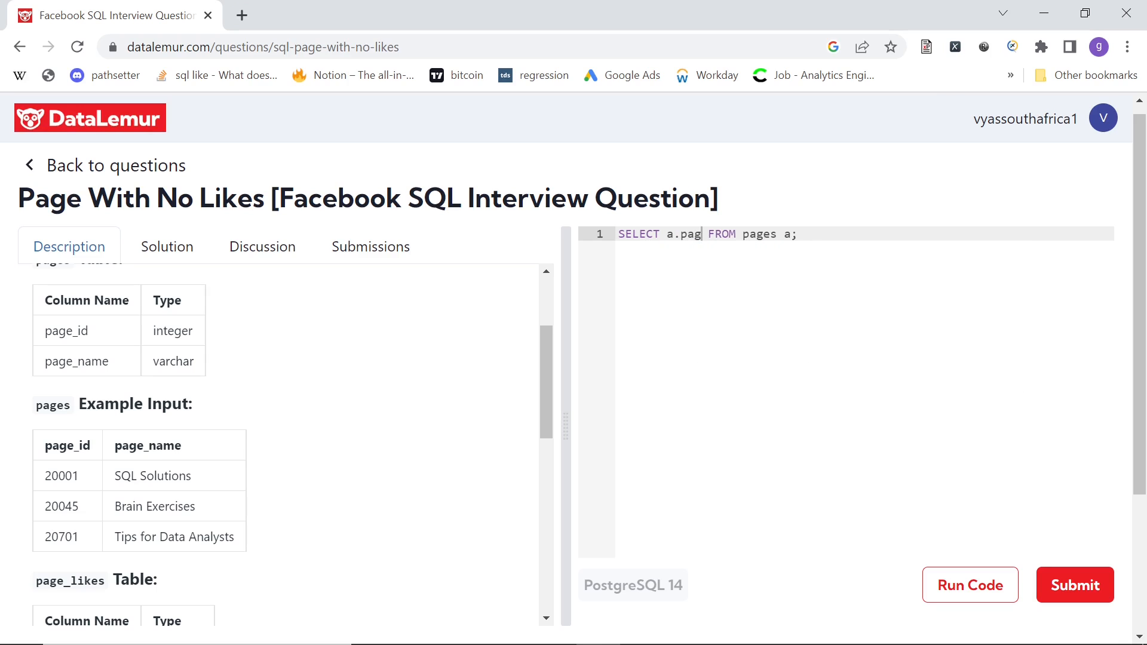
pyautogui.write('e_id')
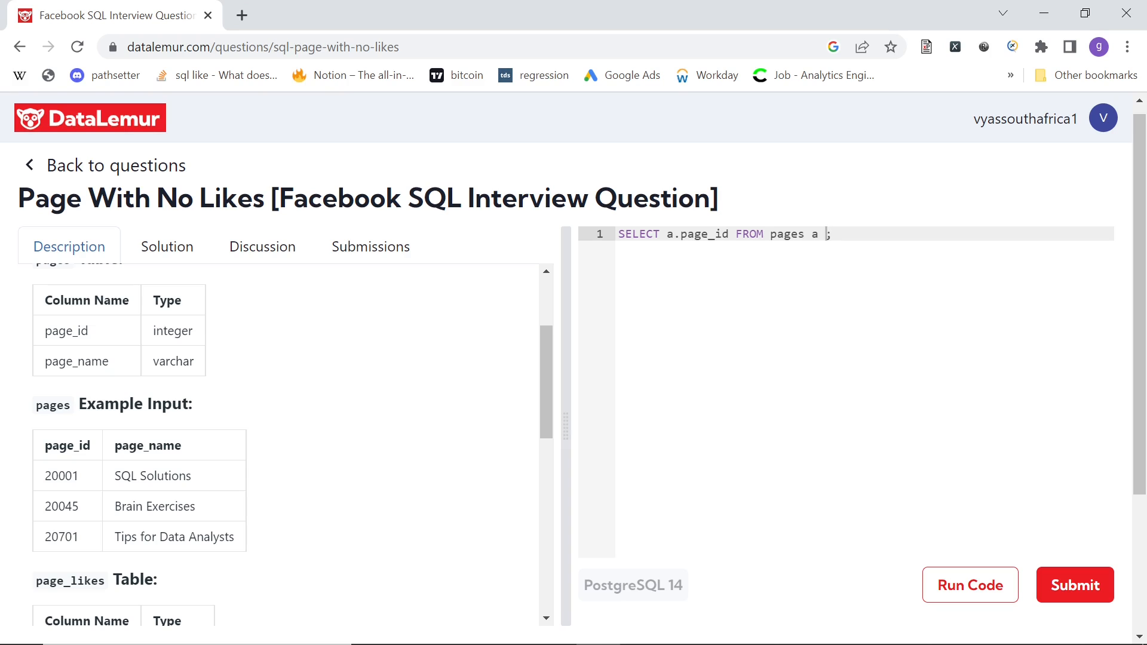
pyautogui.scroll(-3)
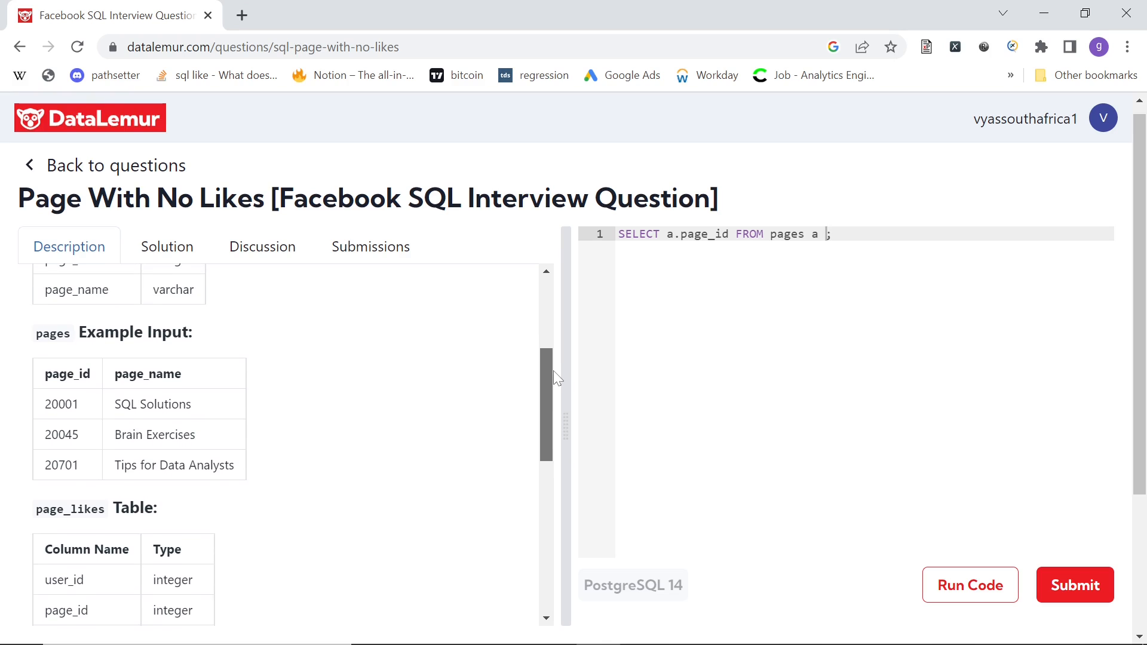
# Step: Add LEFT JOIN page_likes b on a.page_id=b.page_id to the query
pyautogui.write('left')
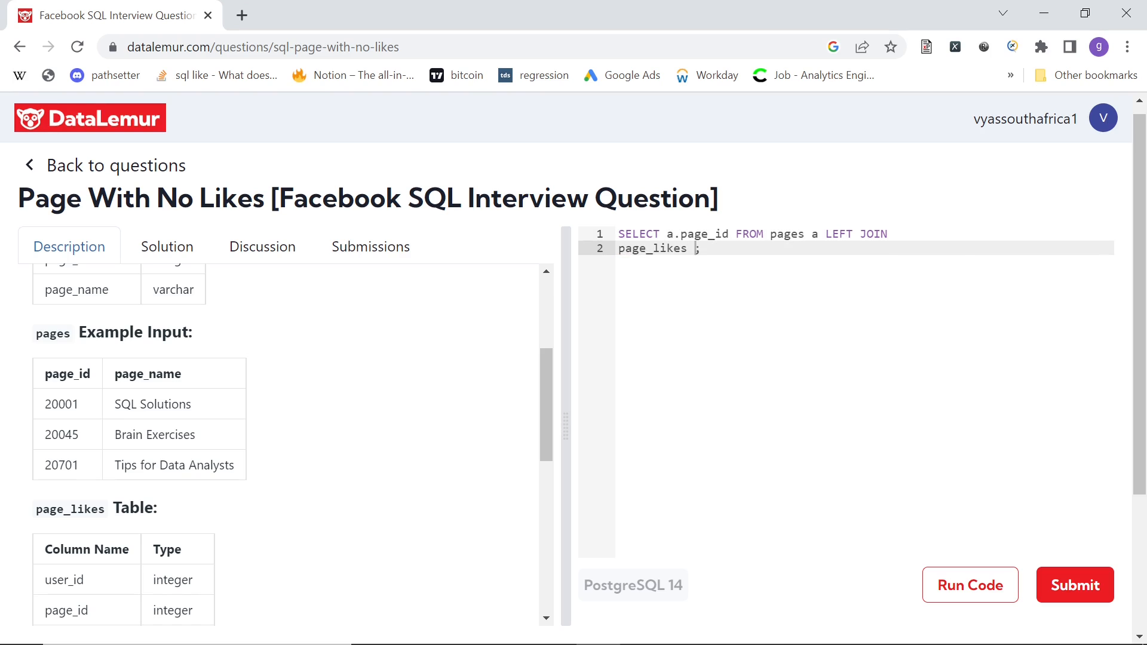
pyautogui.write('b on a.page_i')
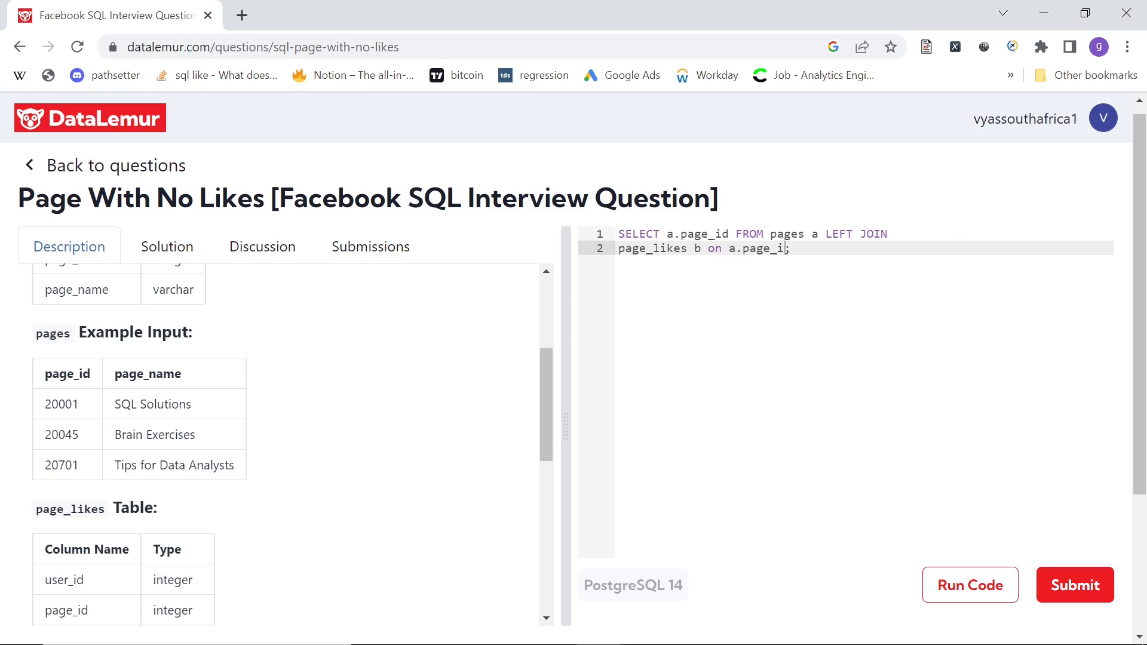
pyautogui.write('d=b.page')
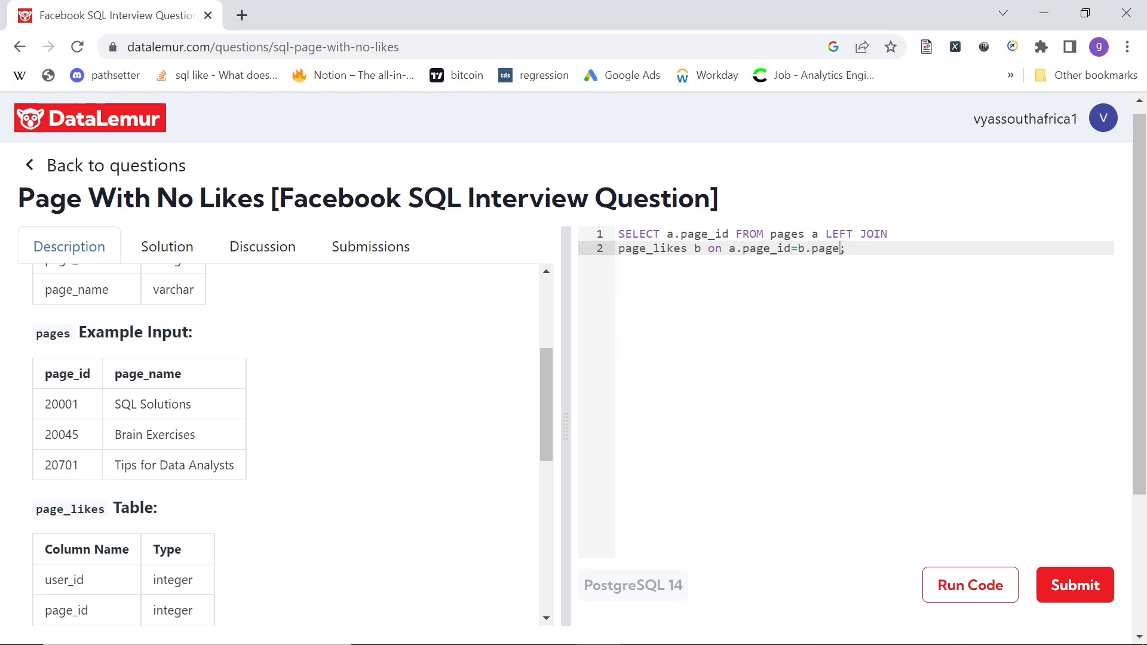
pyautogui.write('id')
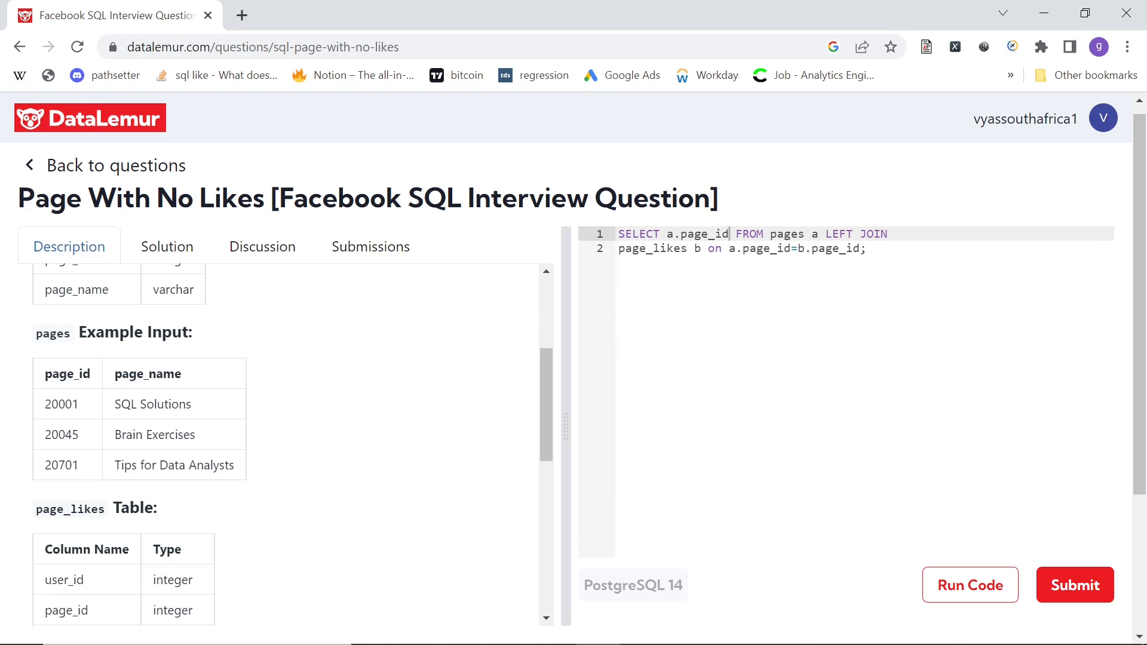
pyautogui.moveTo(471, 463)
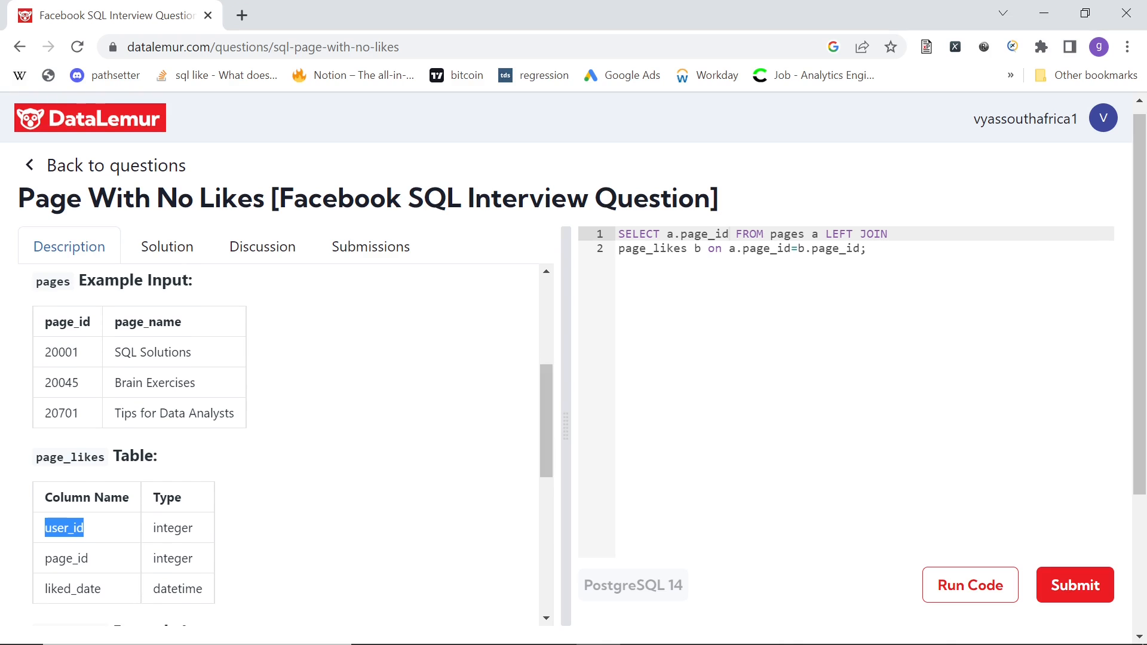
# Step: Add count(distinct user_id) to the select list and group and order by a.page_id
pyautogui.write(',c')
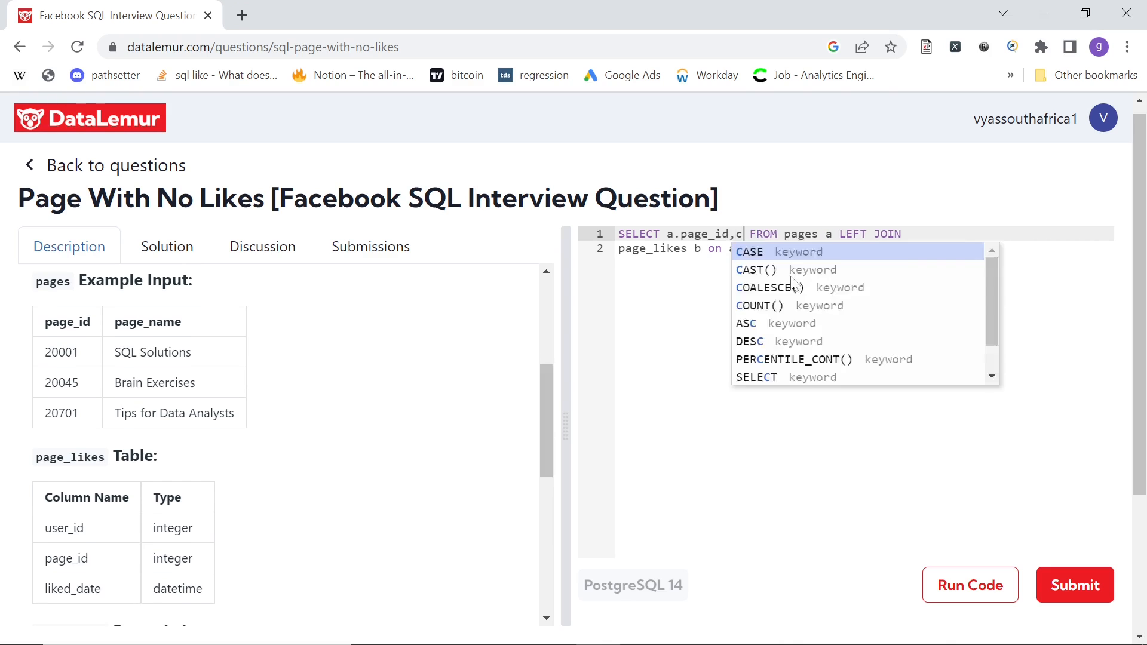
pyautogui.write('count(d)')
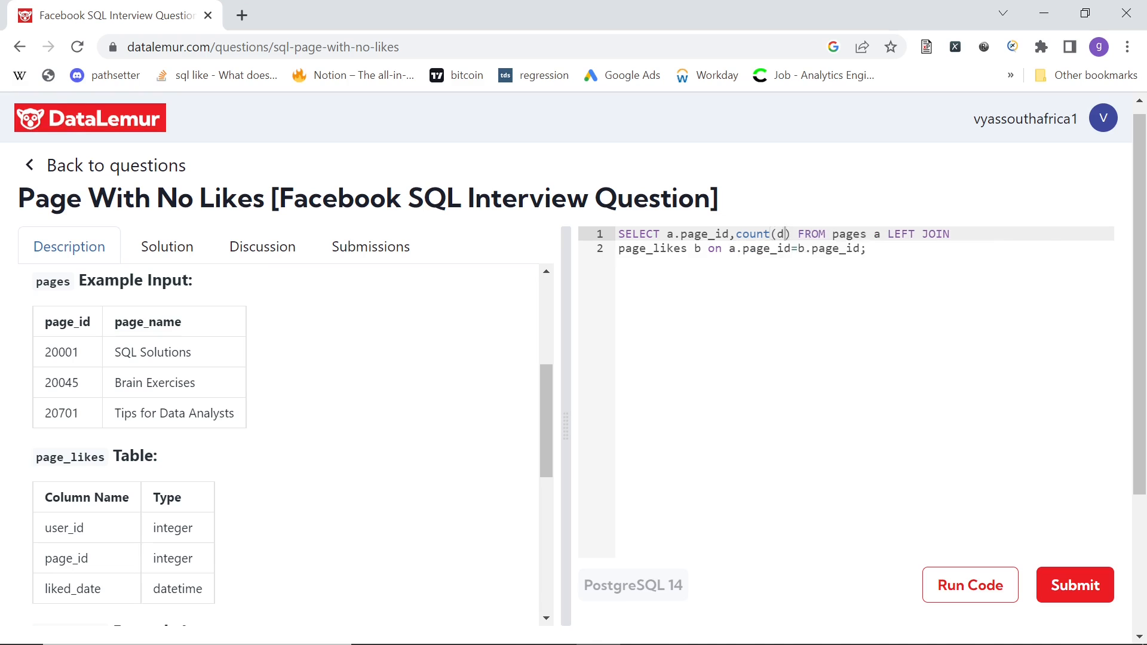
pyautogui.write('istinct user')
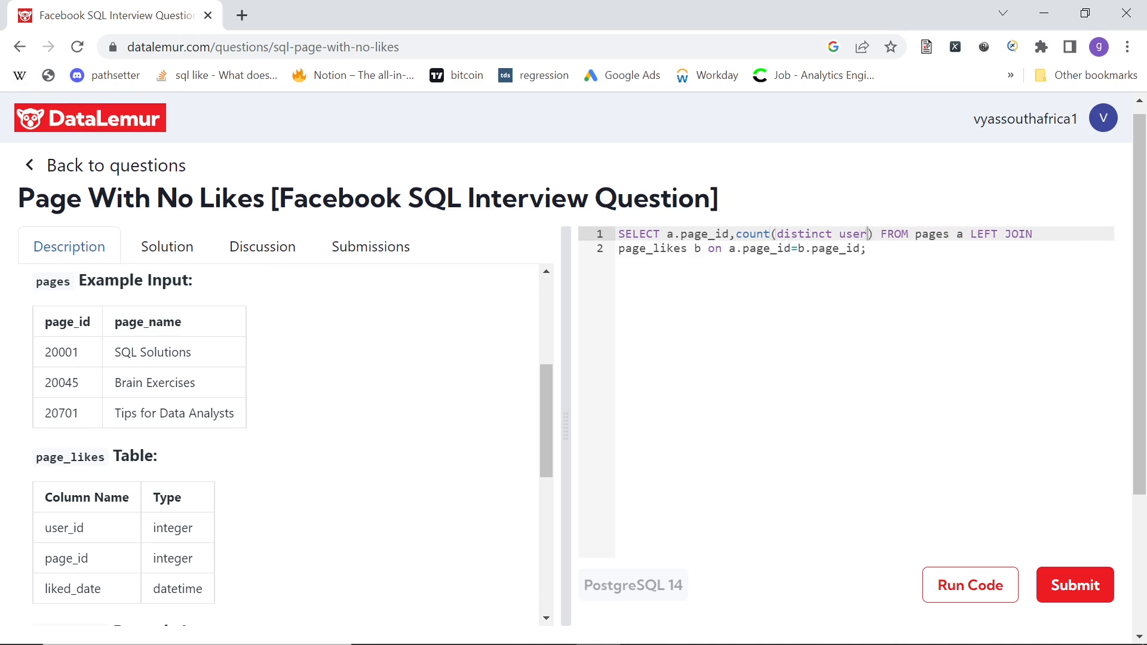
pyautogui.write('_id')
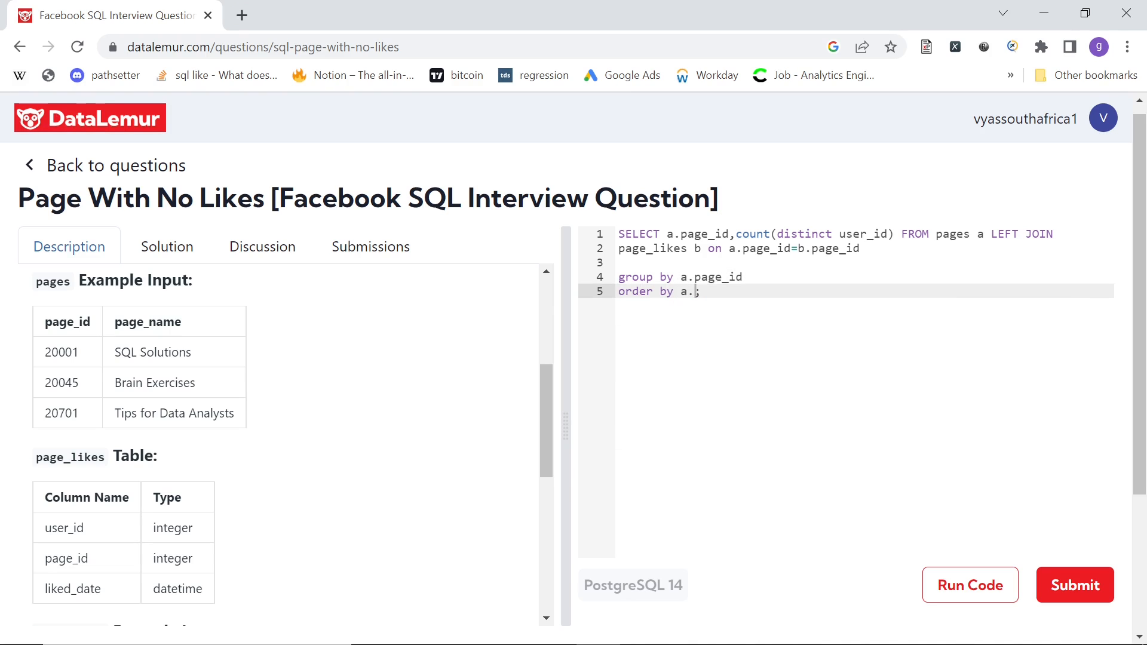
pyautogui.write('page_id')
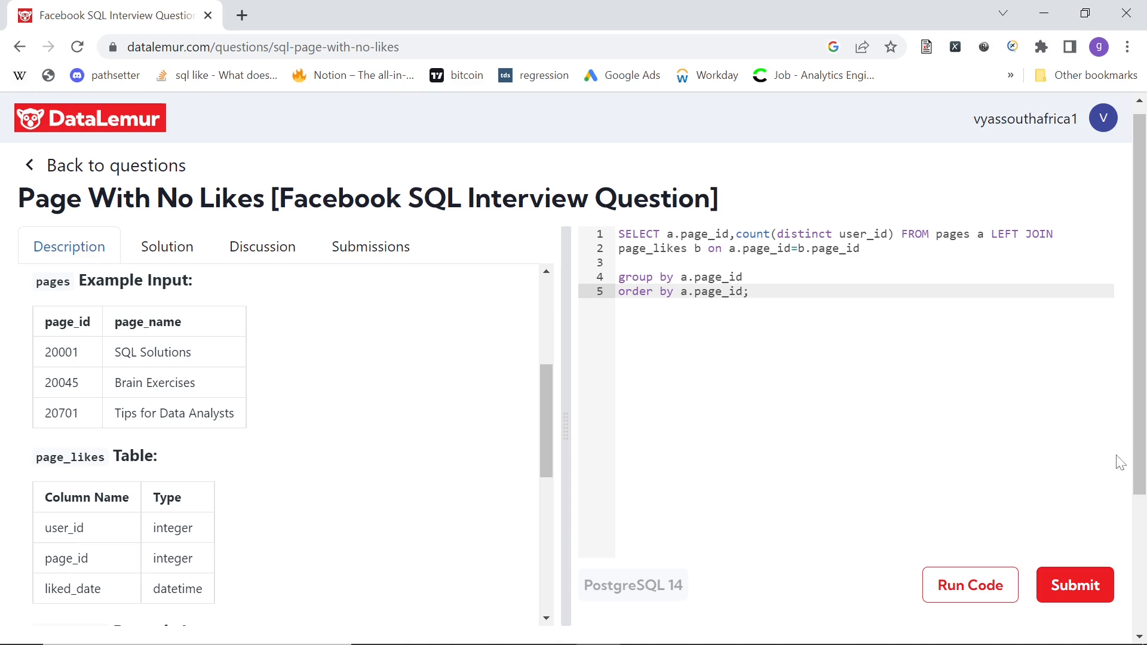
# Step: Run the grouped query and review the per-page like counts, zero for 20701 and 32728
pyautogui.click(970, 585)
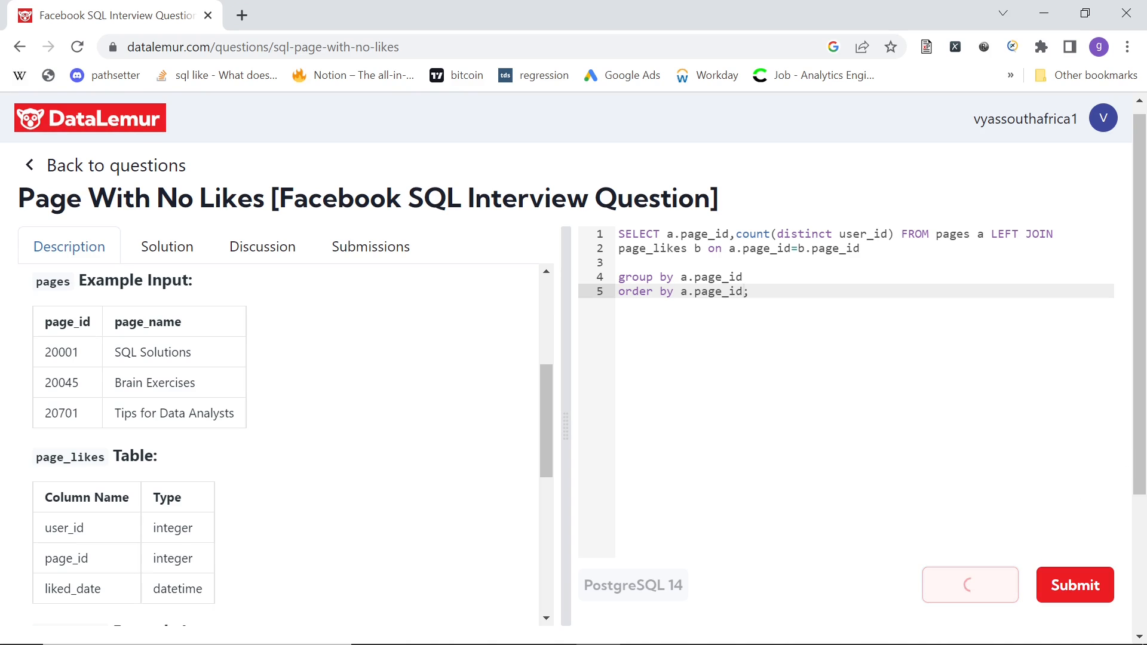
pyautogui.click(969, 584)
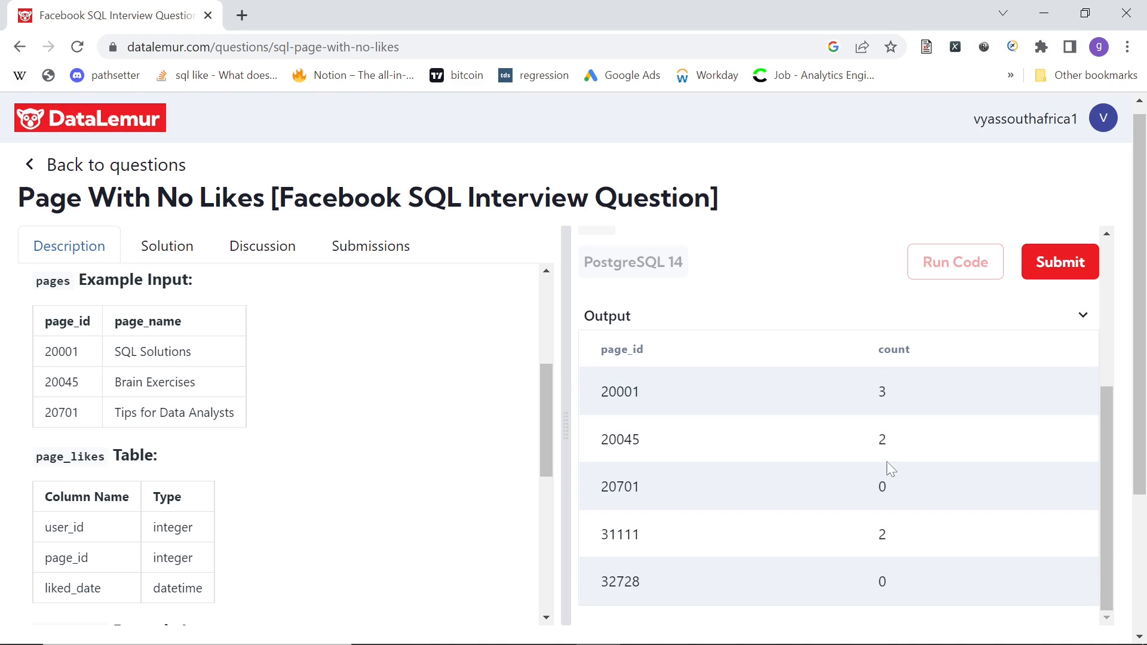
pyautogui.moveTo(601, 492)
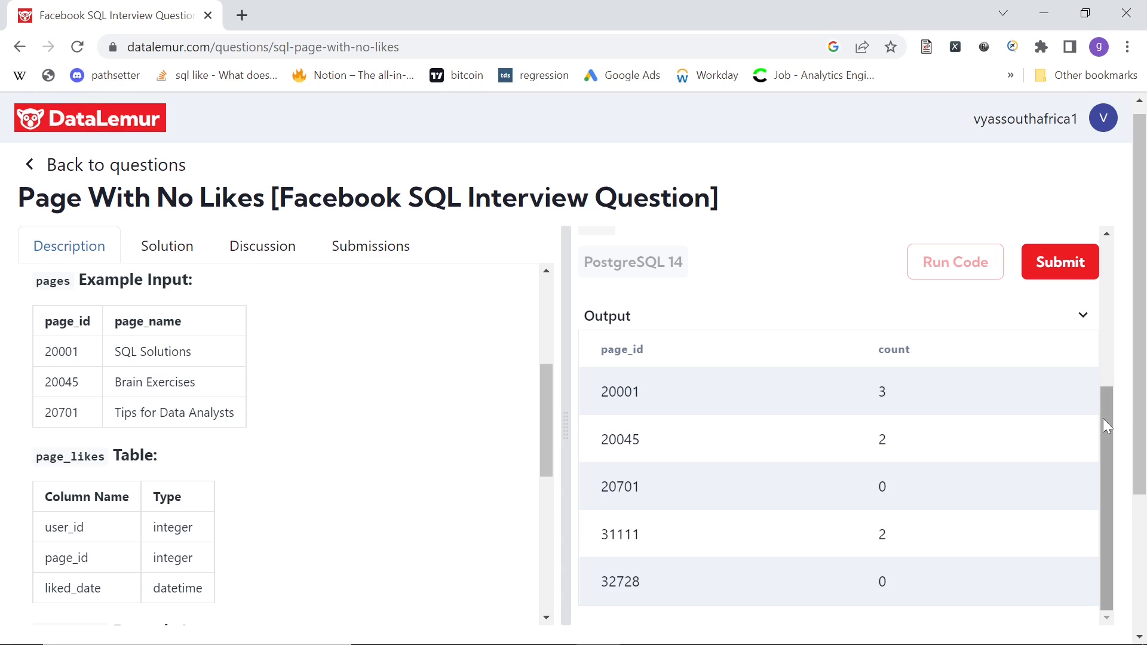
pyautogui.scroll(-3)
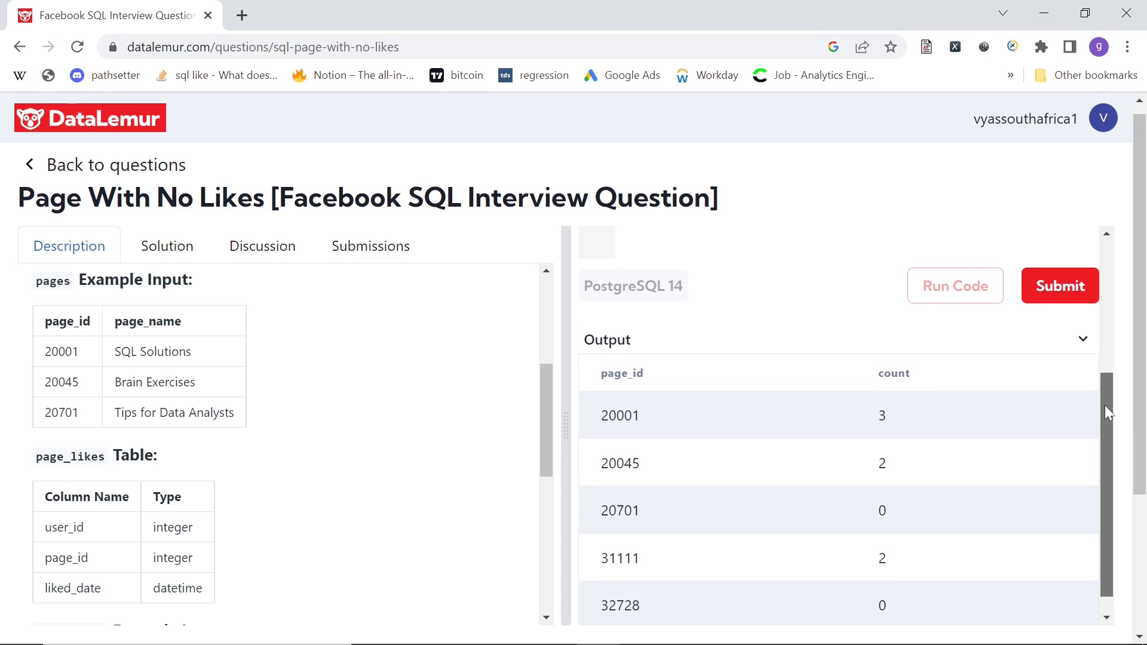
pyautogui.scroll(3)
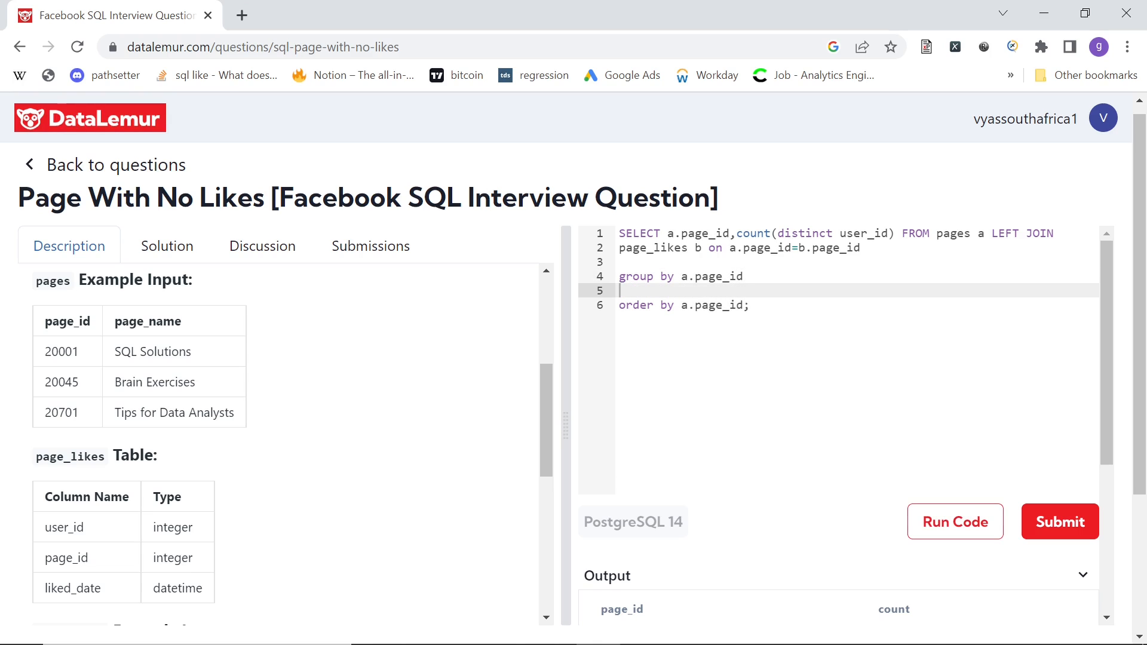
# Step: Add having count(distinct user_id)=0 and run it, leaving pages 20701 and 32728
pyautogui.write('having')
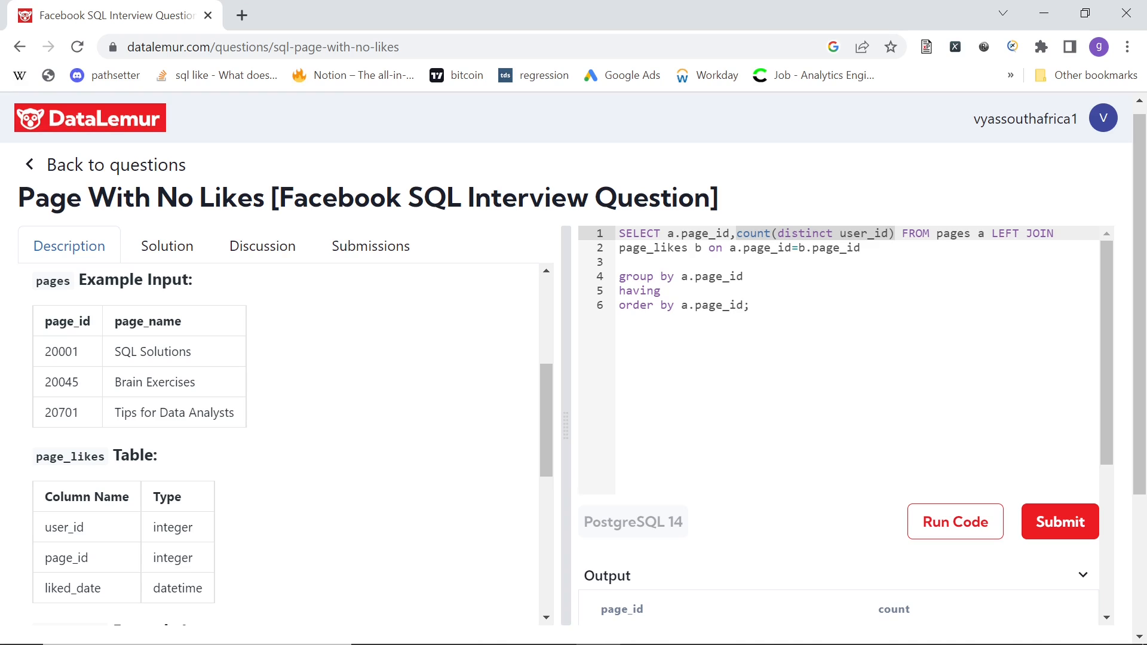
pyautogui.write('count(distinct user_id)=')
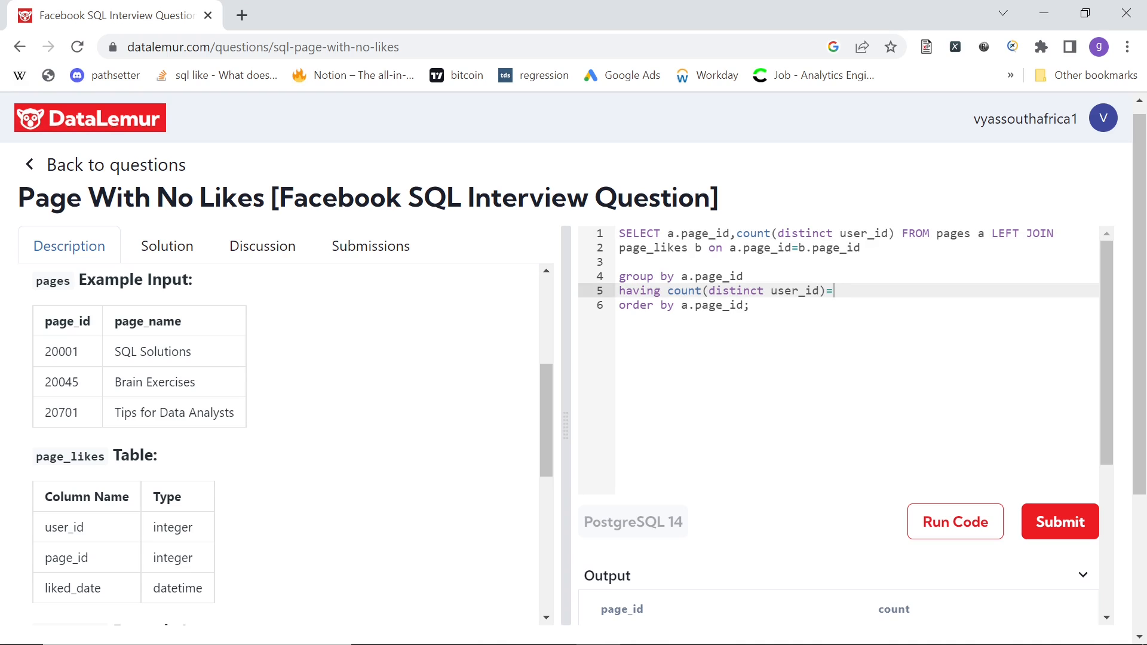
pyautogui.write('0')
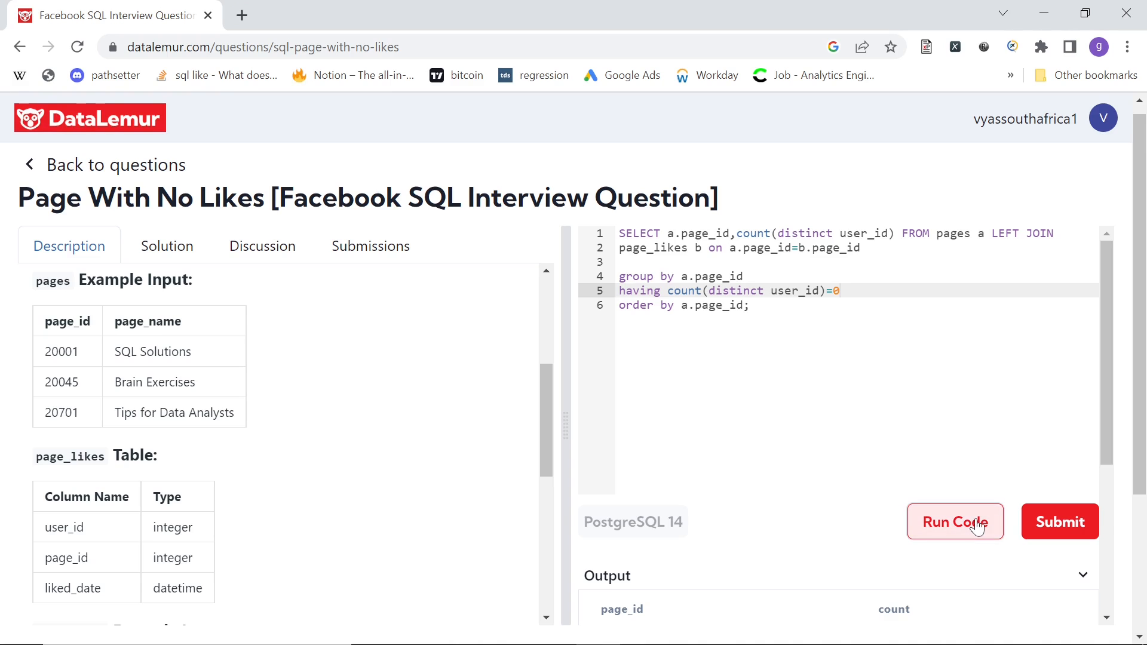
pyautogui.click(954, 522)
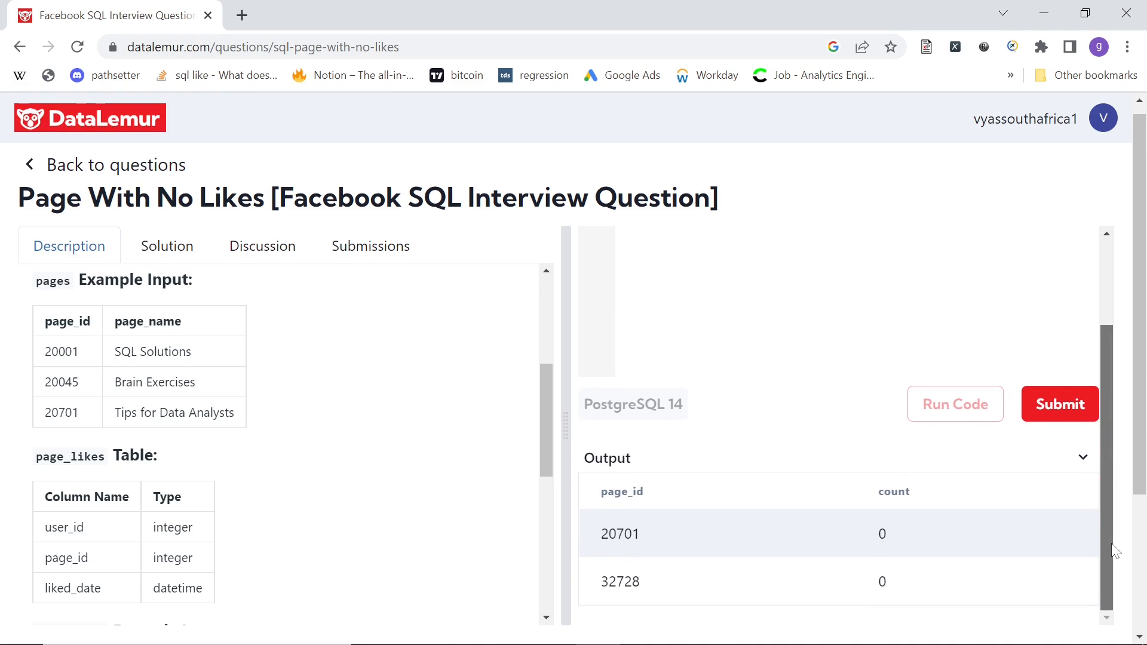
pyautogui.moveTo(1110, 386)
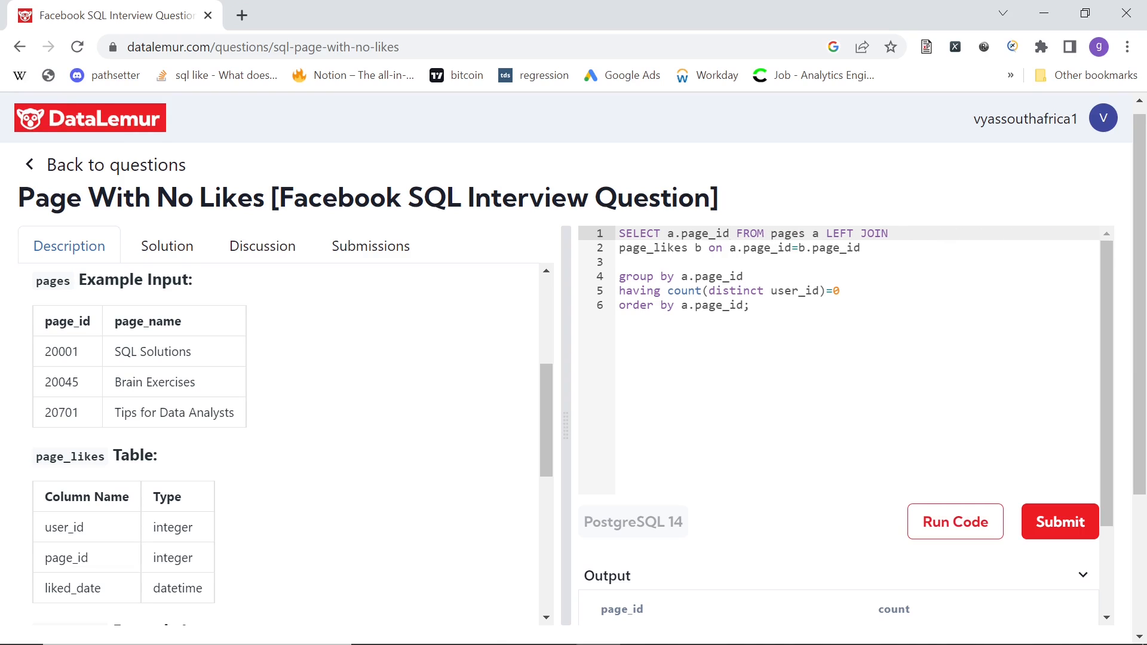
# Step: Rerun the query with only page_id selected, returning 20701 and 32728
pyautogui.click(954, 522)
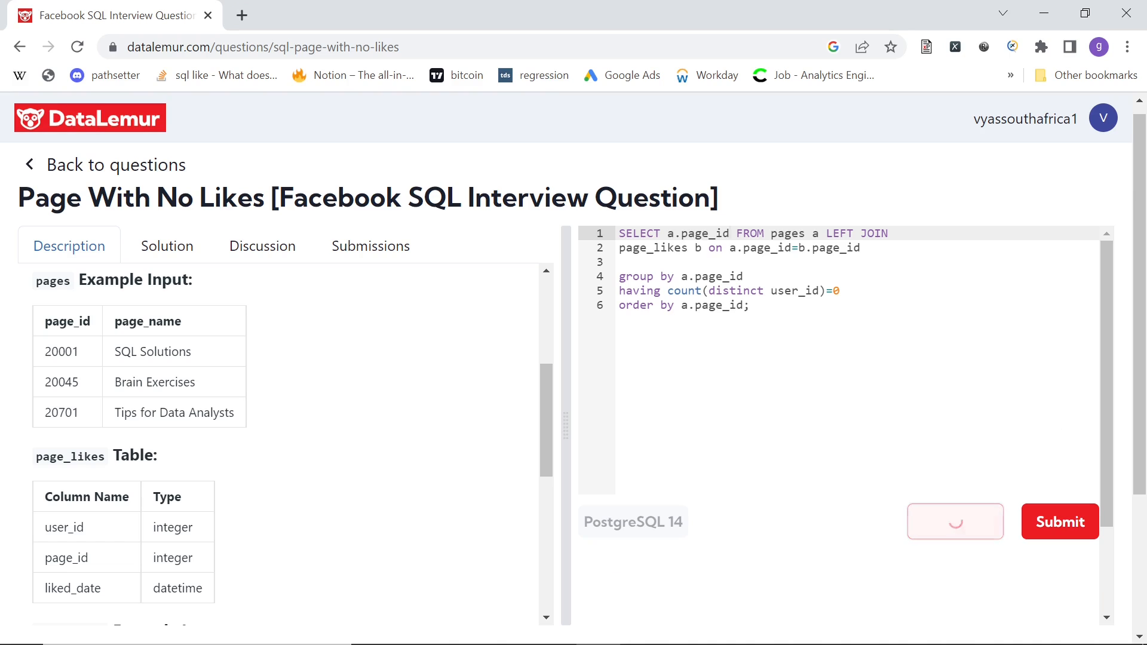
pyautogui.click(955, 522)
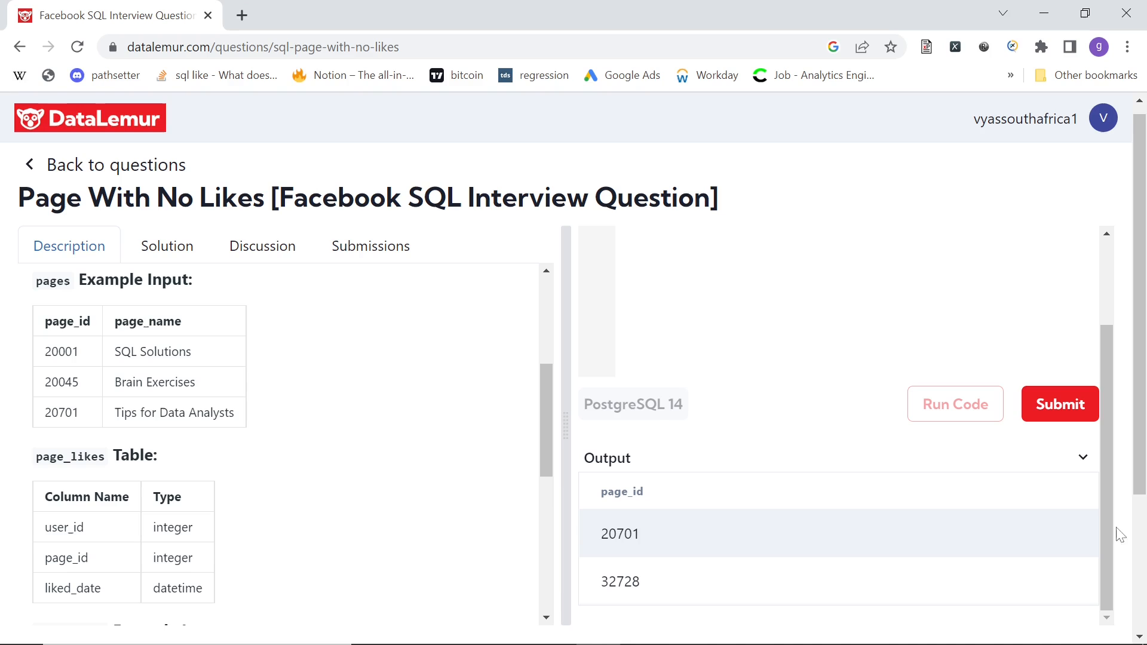
pyautogui.scroll(3)
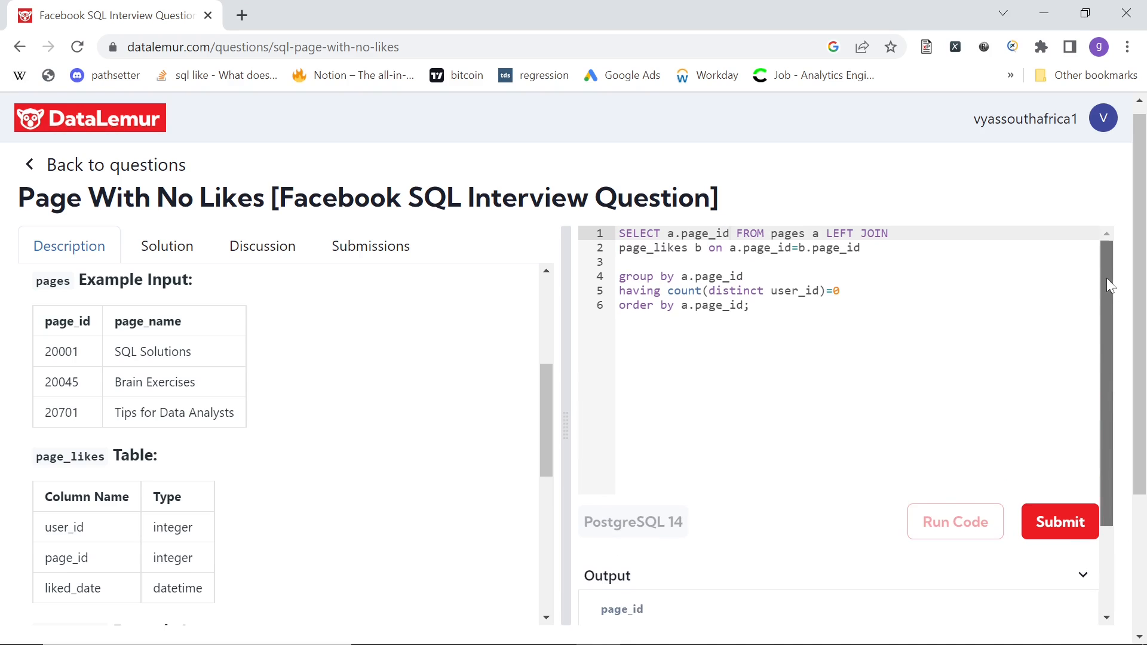